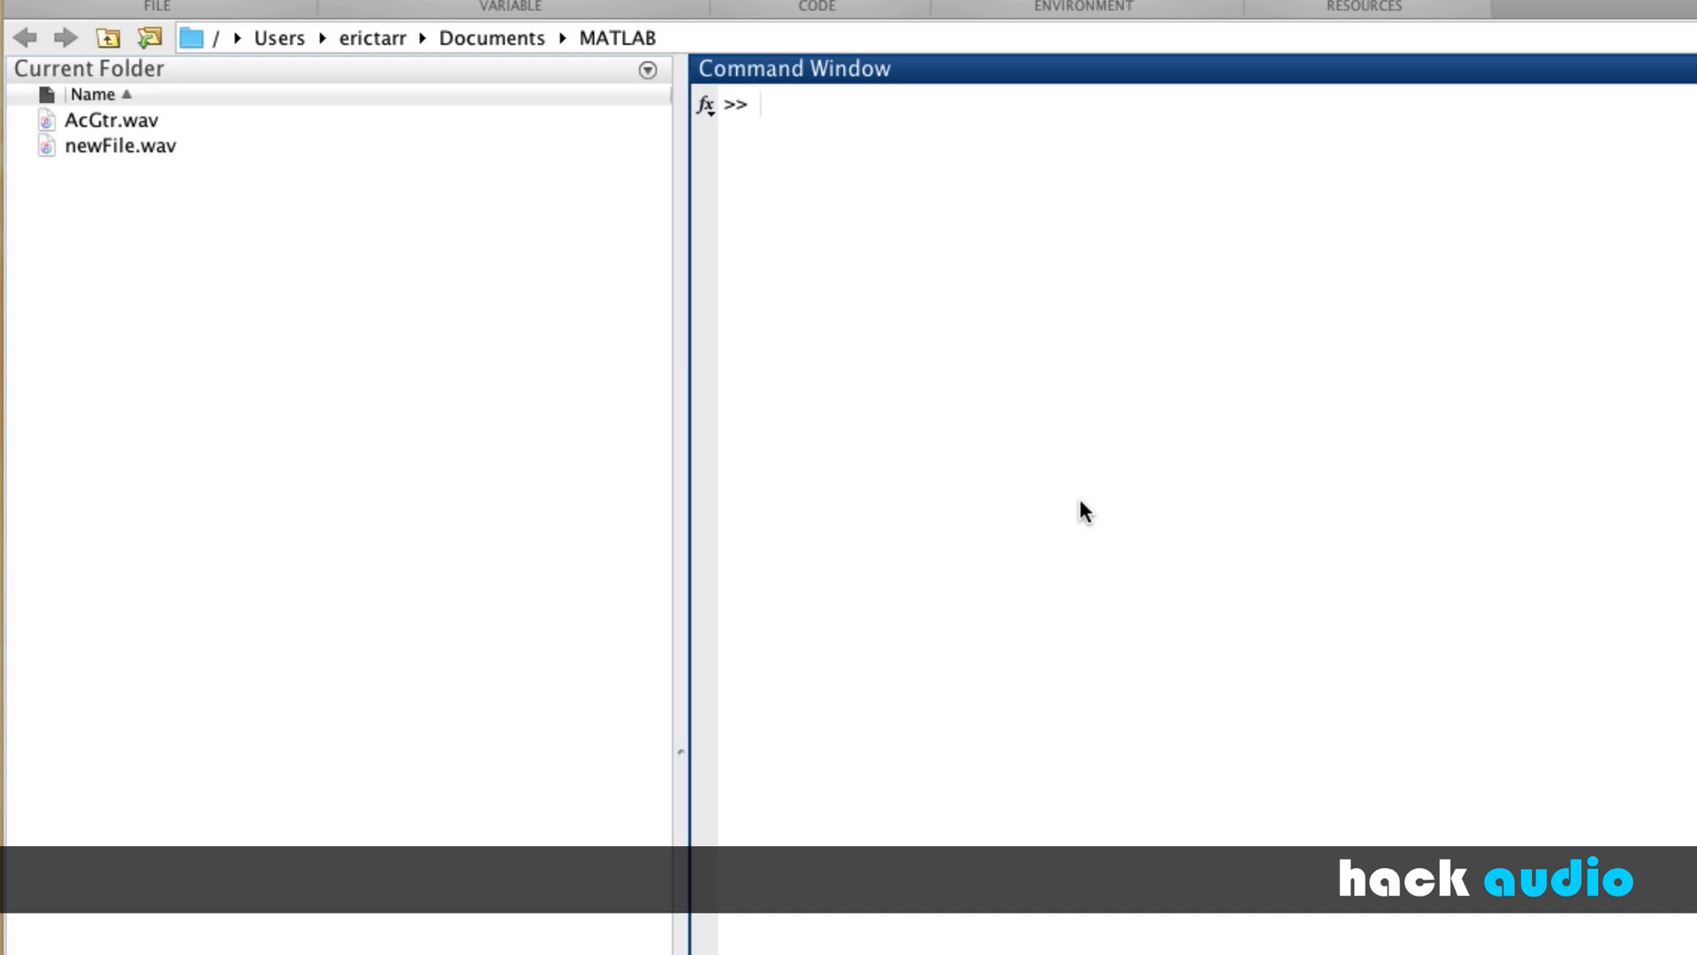
Run sigInfo = audioinfo('newFile.wav') to print the file's channels, sample rate, duration and bit depth.
{"action": "type", "text": "audioinfo"}
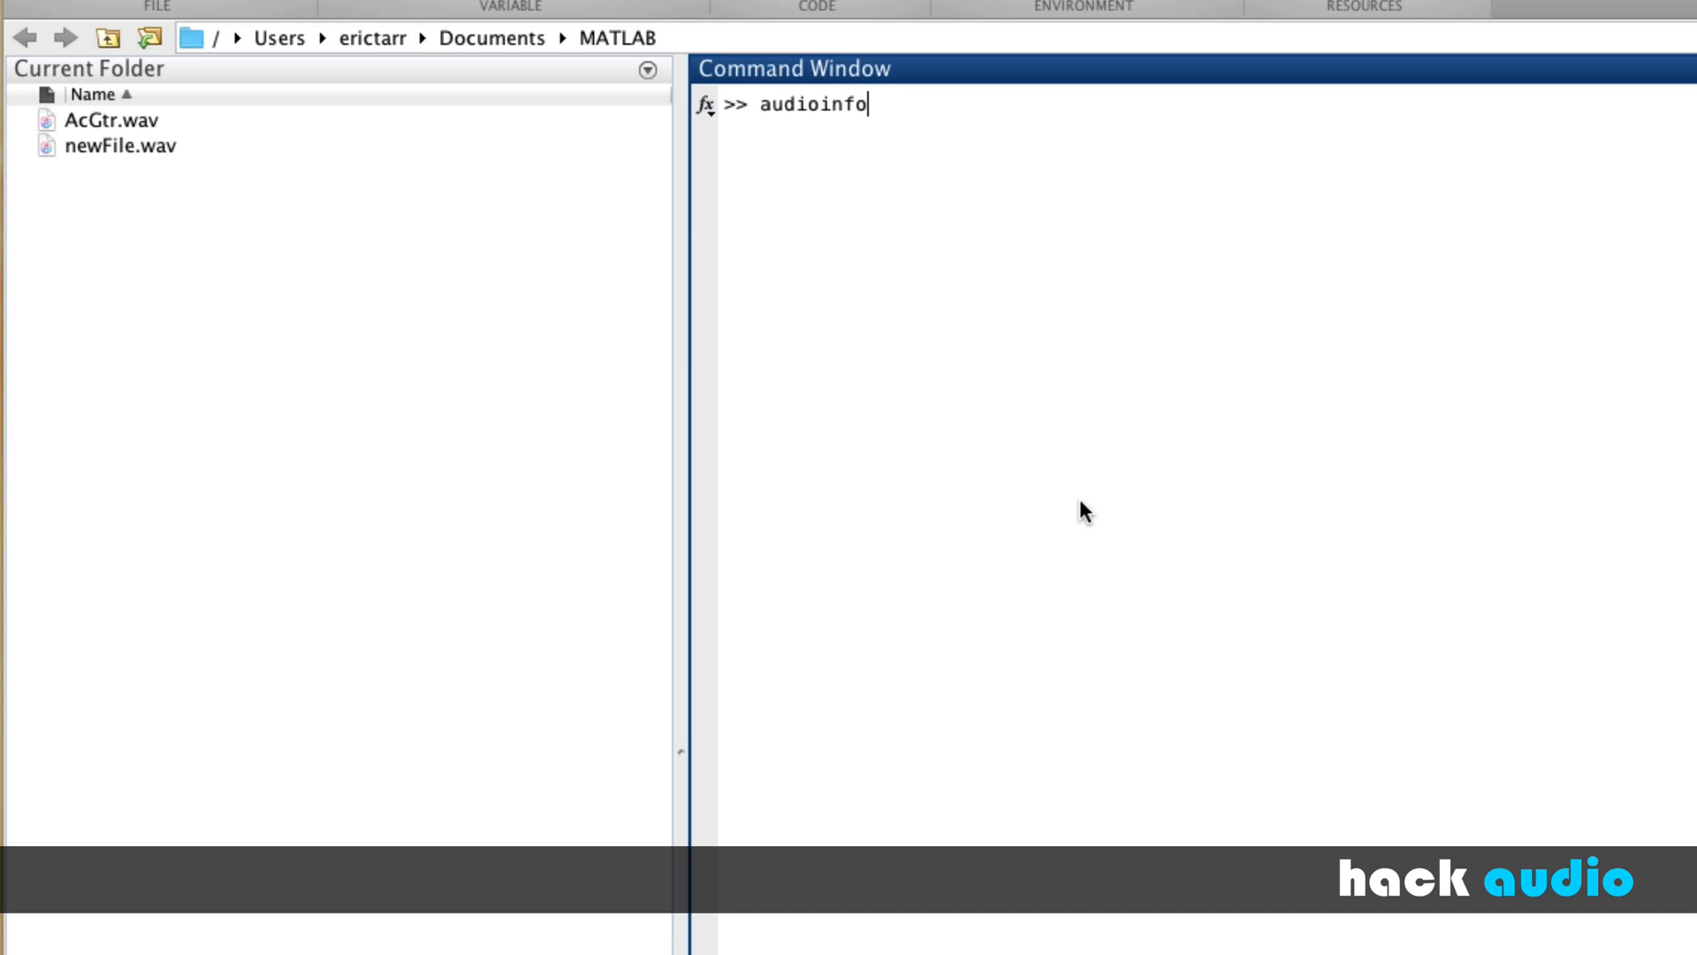
{"action": "type", "text": "("}
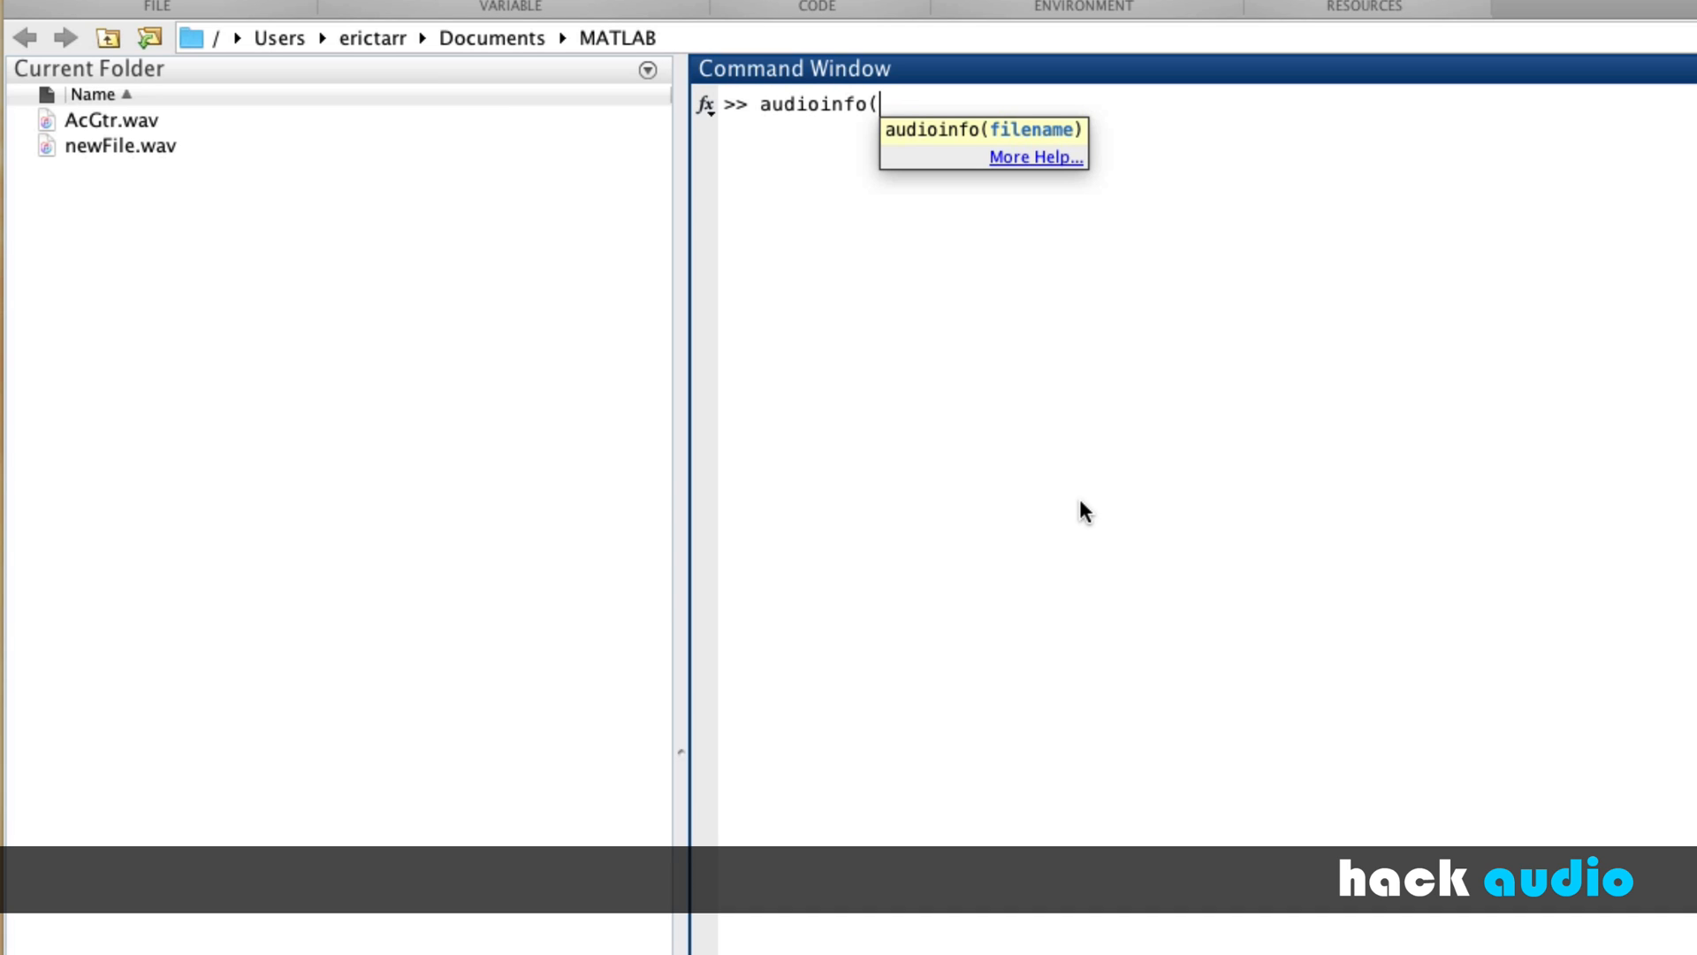
{"action": "type", "text": "'"}
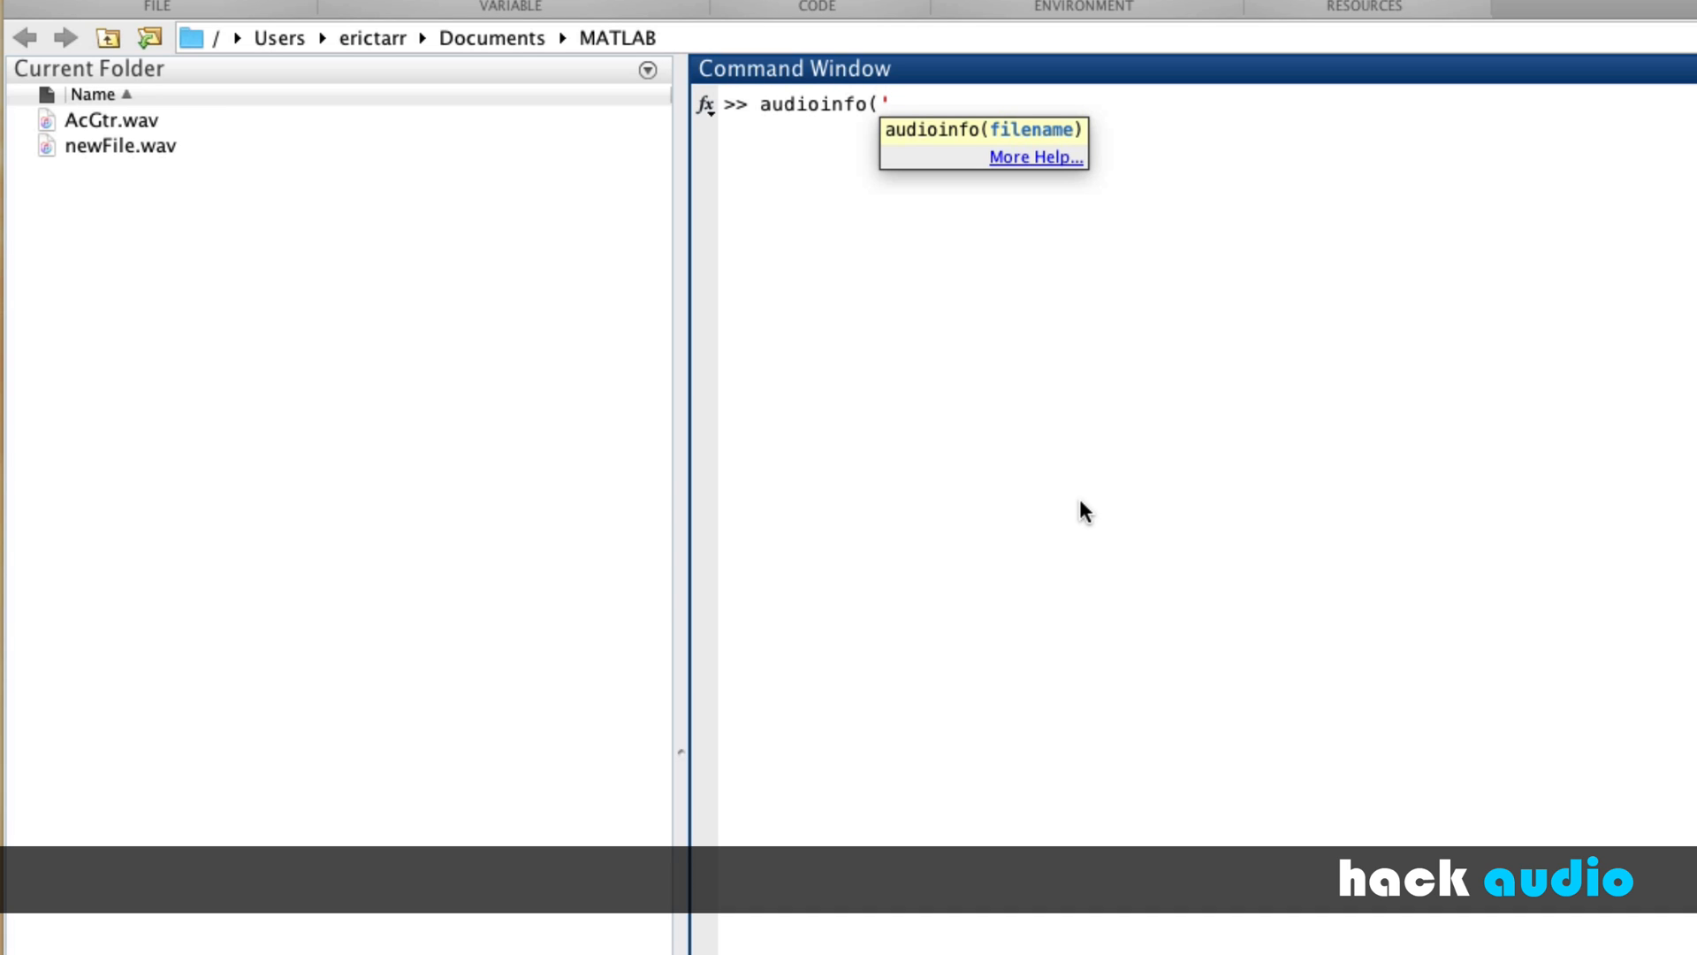
{"action": "type", "text": "newFil"}
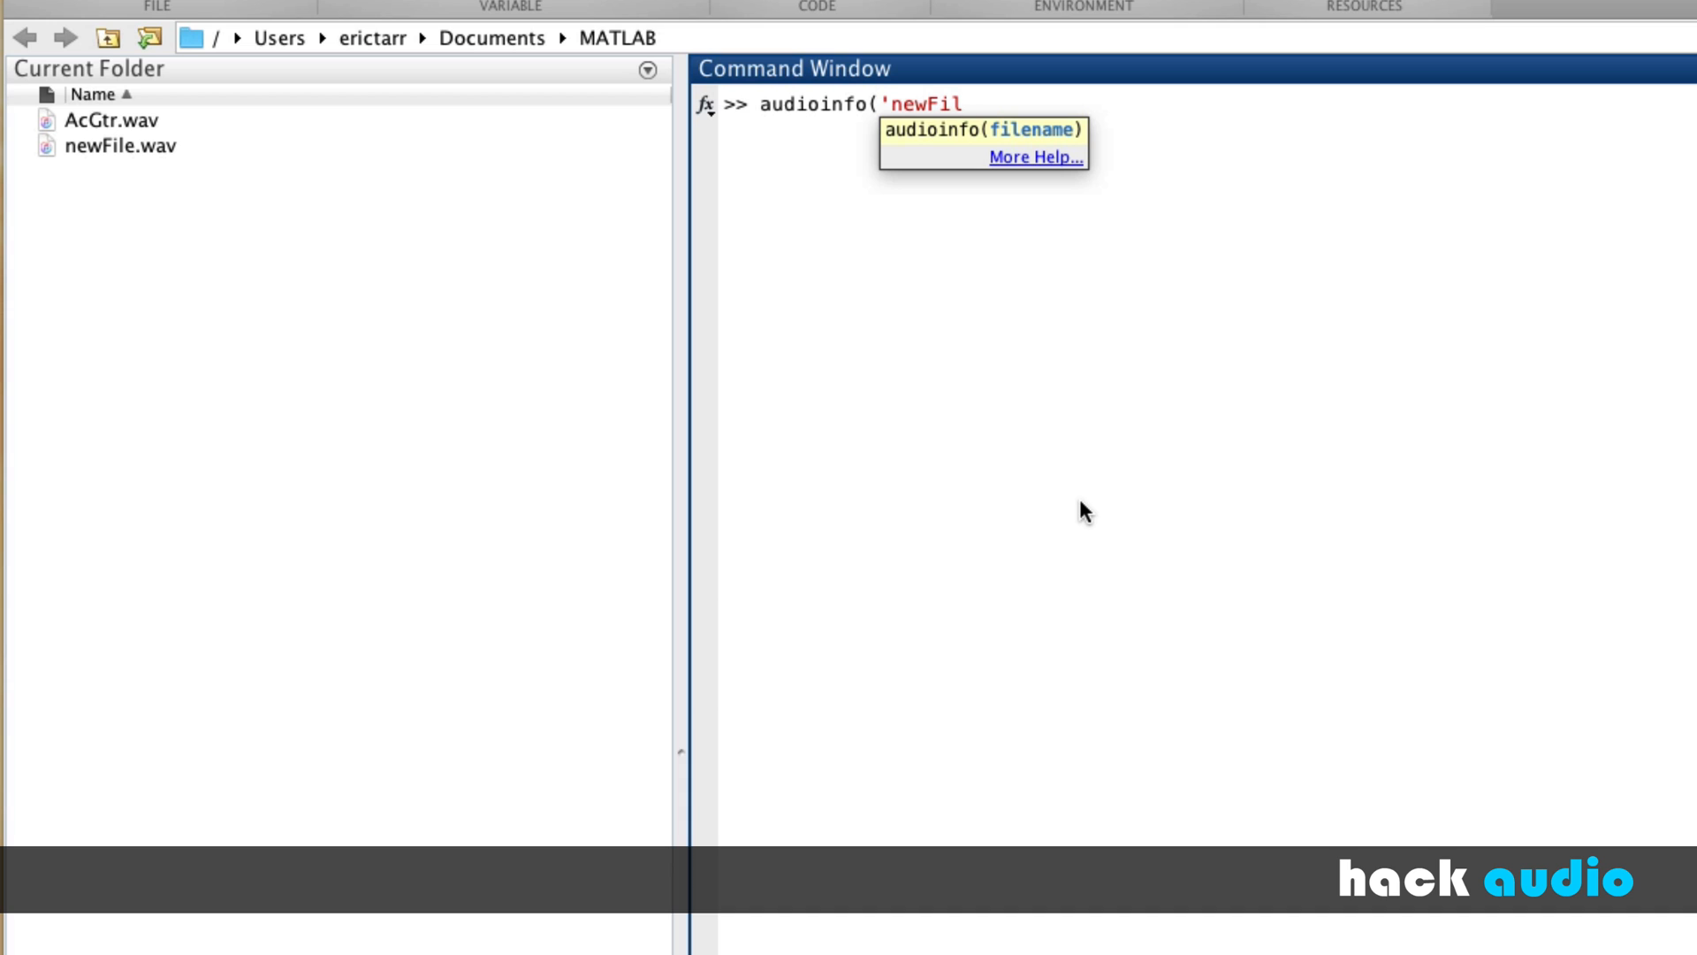
{"action": "type", "text": "e.wav'"}
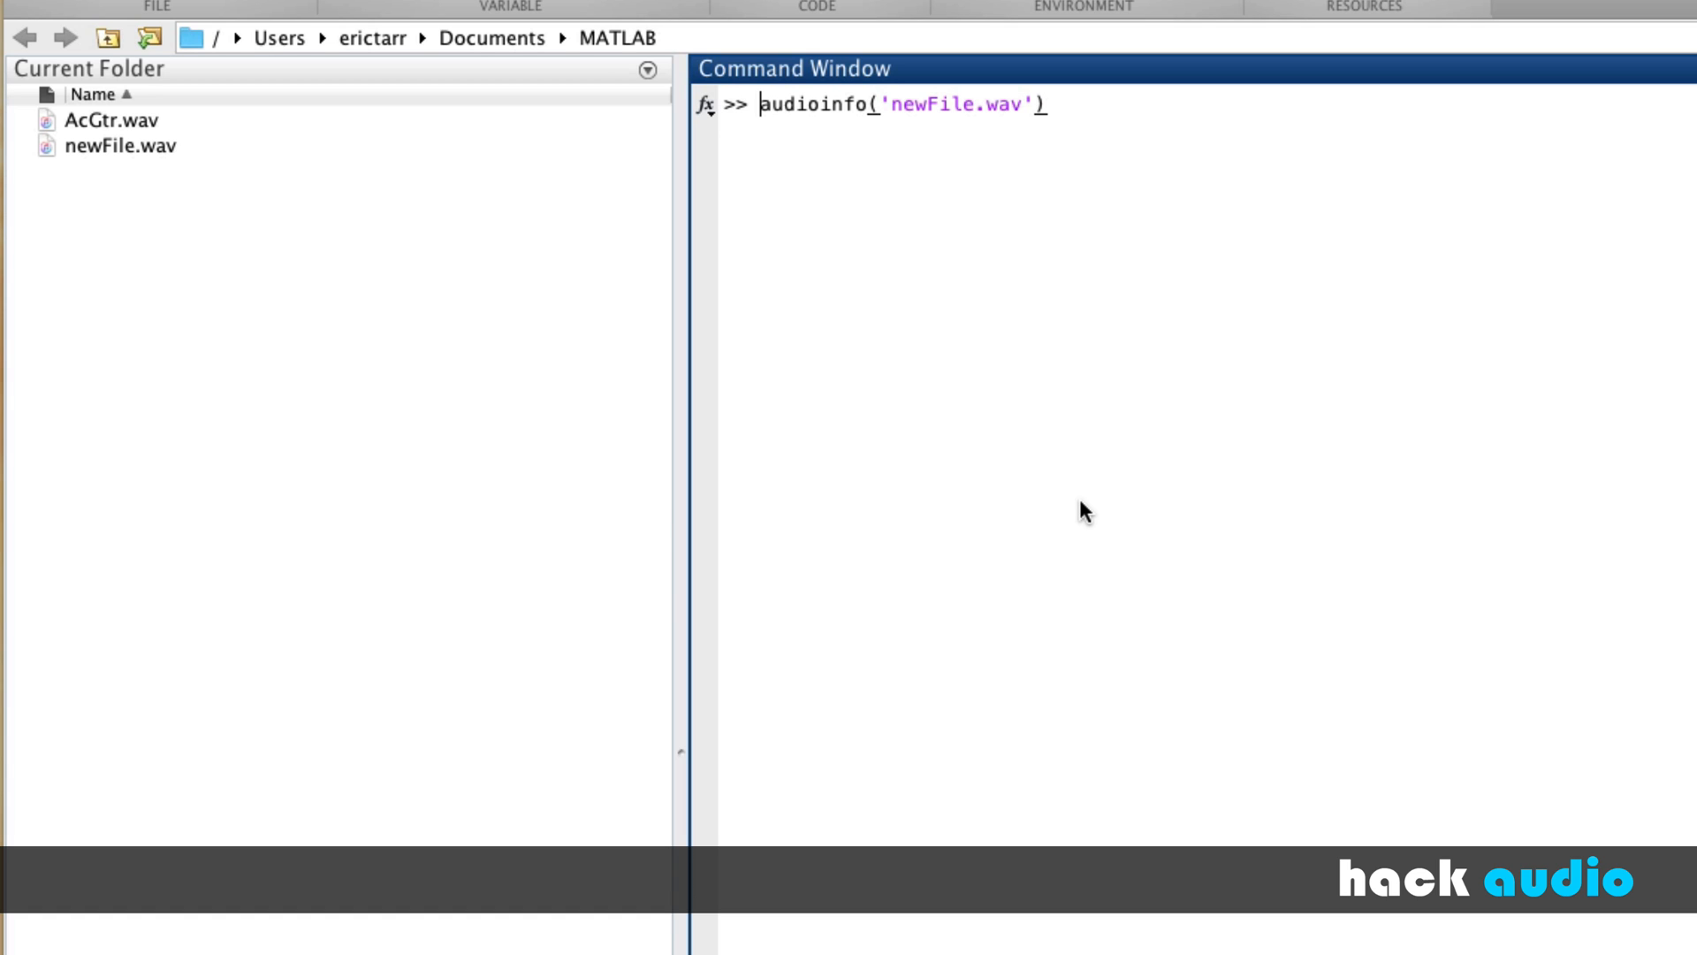
{"action": "type", "text": "="}
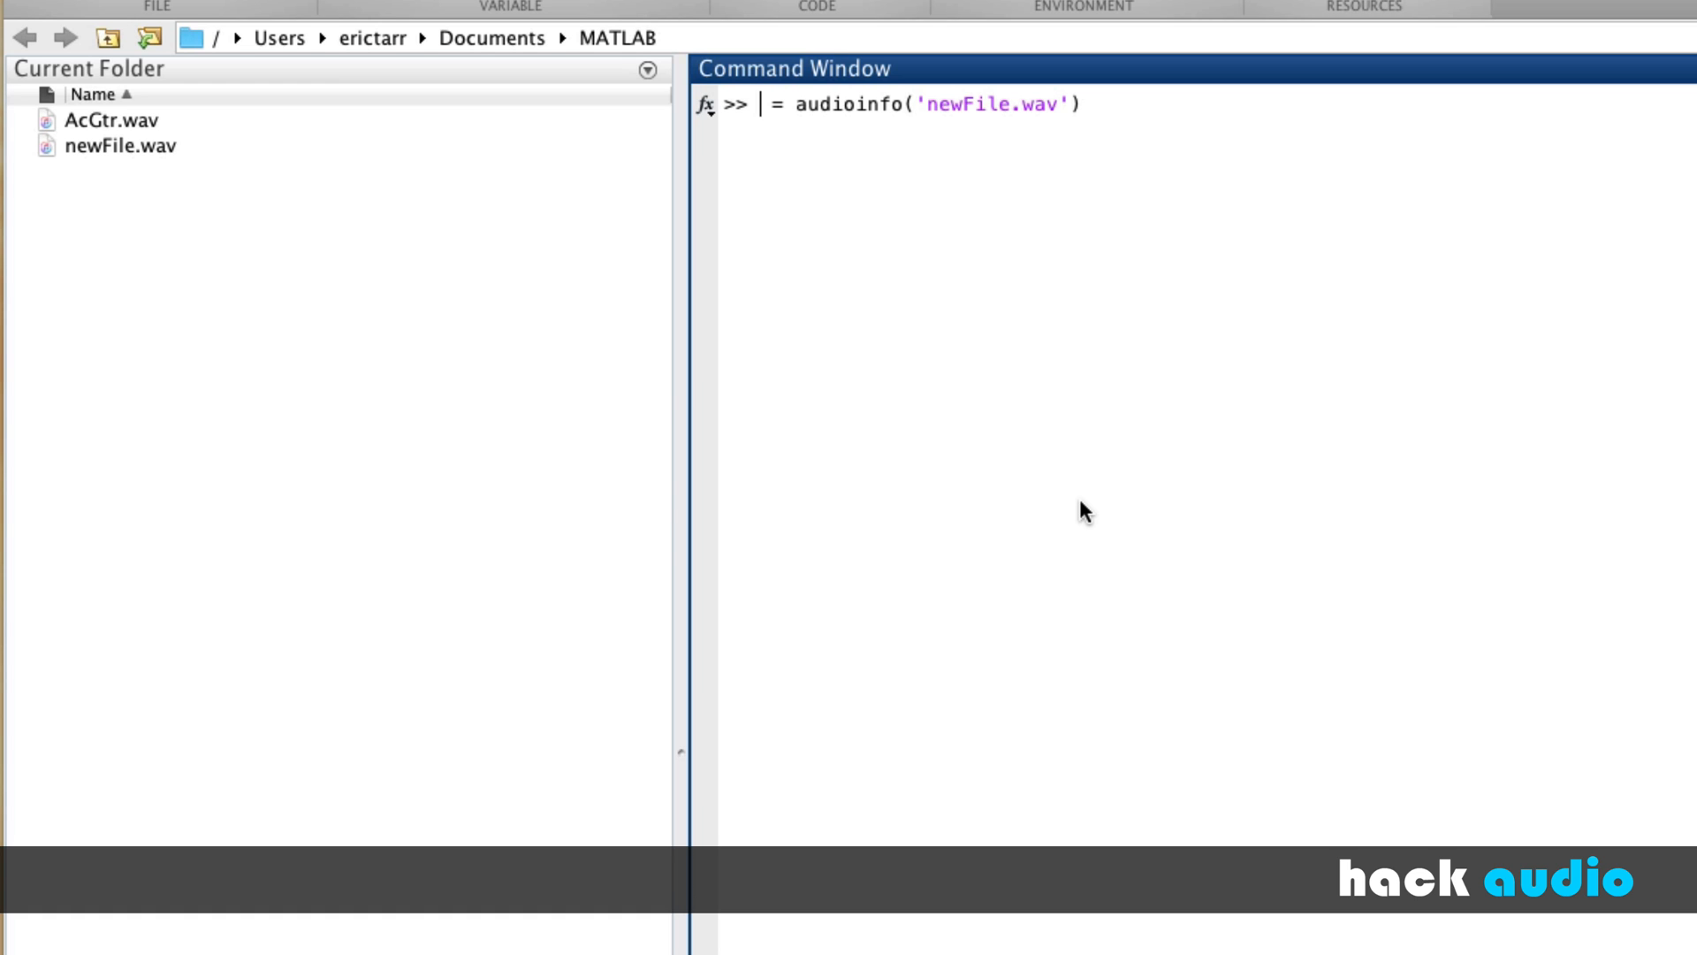
{"action": "type", "text": "sigInfo"}
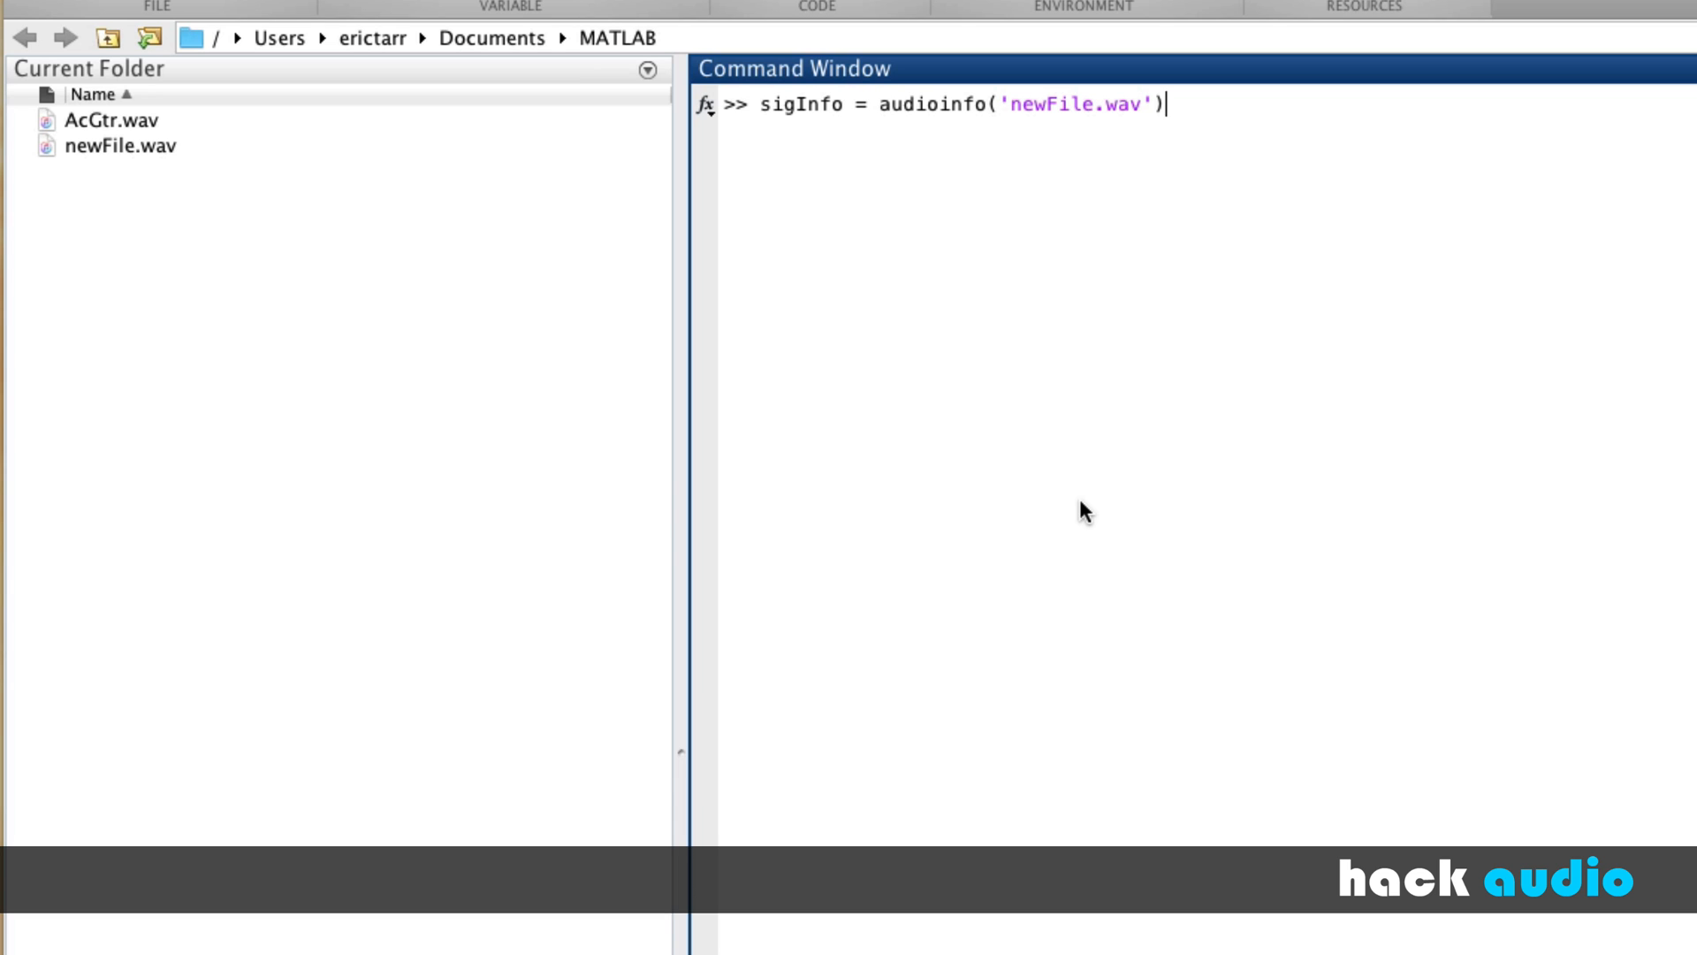
{"action": "key", "text": "enter"}
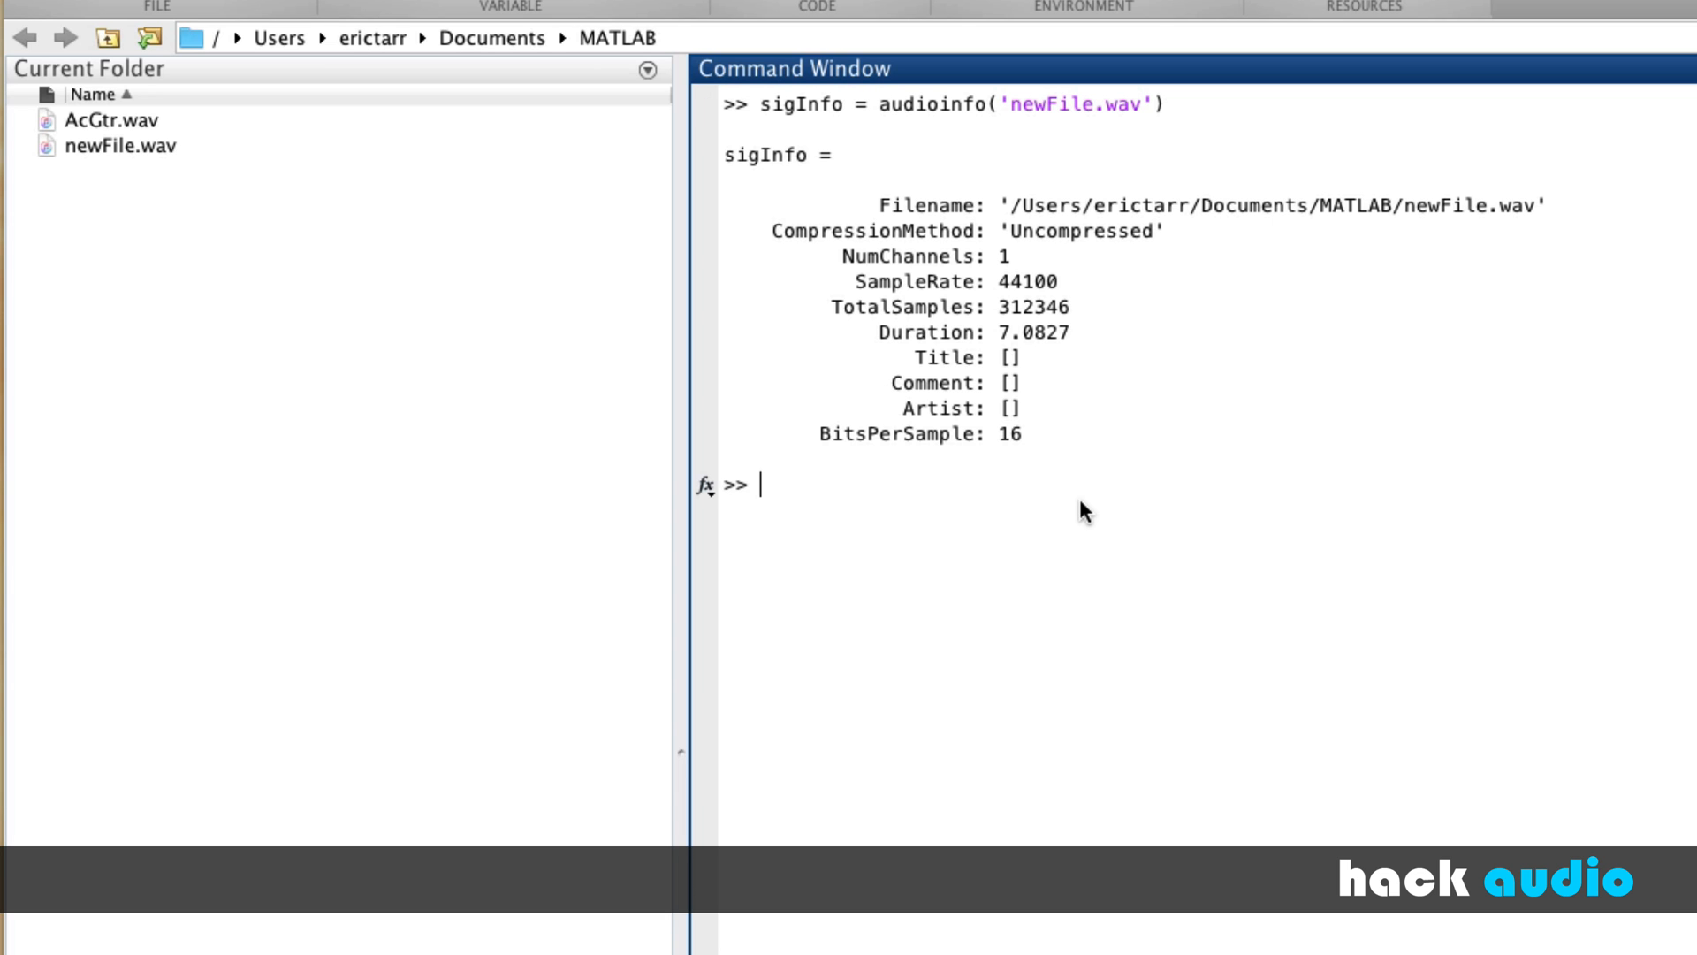
{"action": "mouse_move", "coordinate": [1046, 539]}
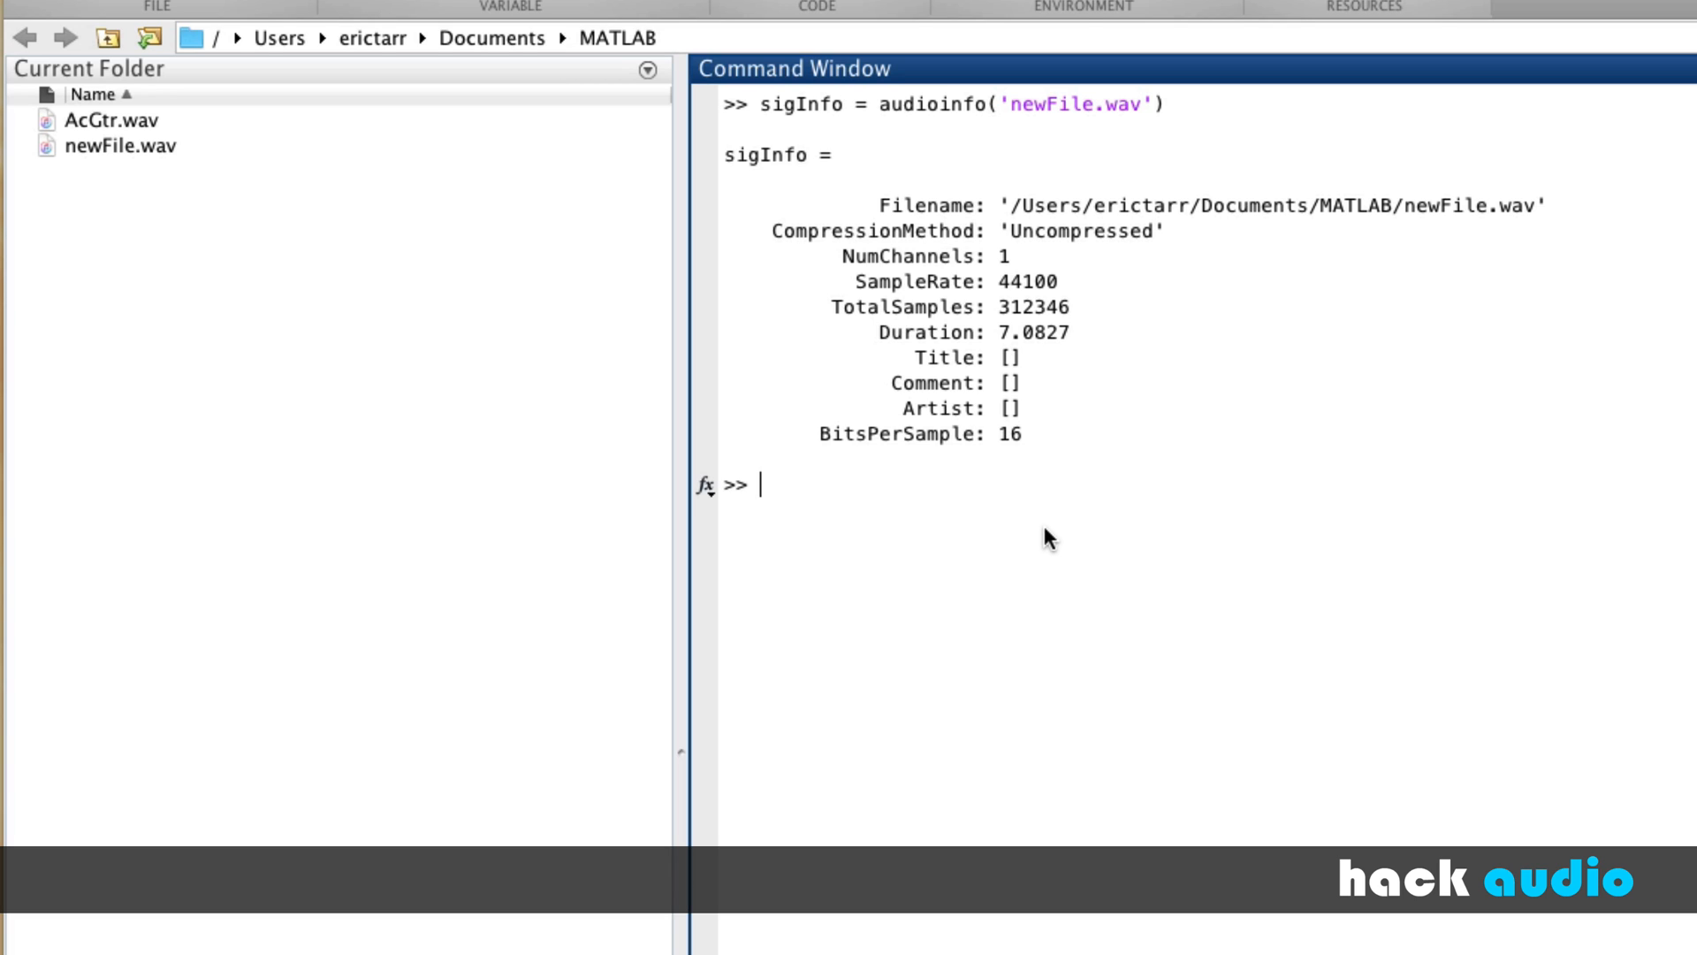
{"action": "mouse_move", "coordinate": [970, 216]}
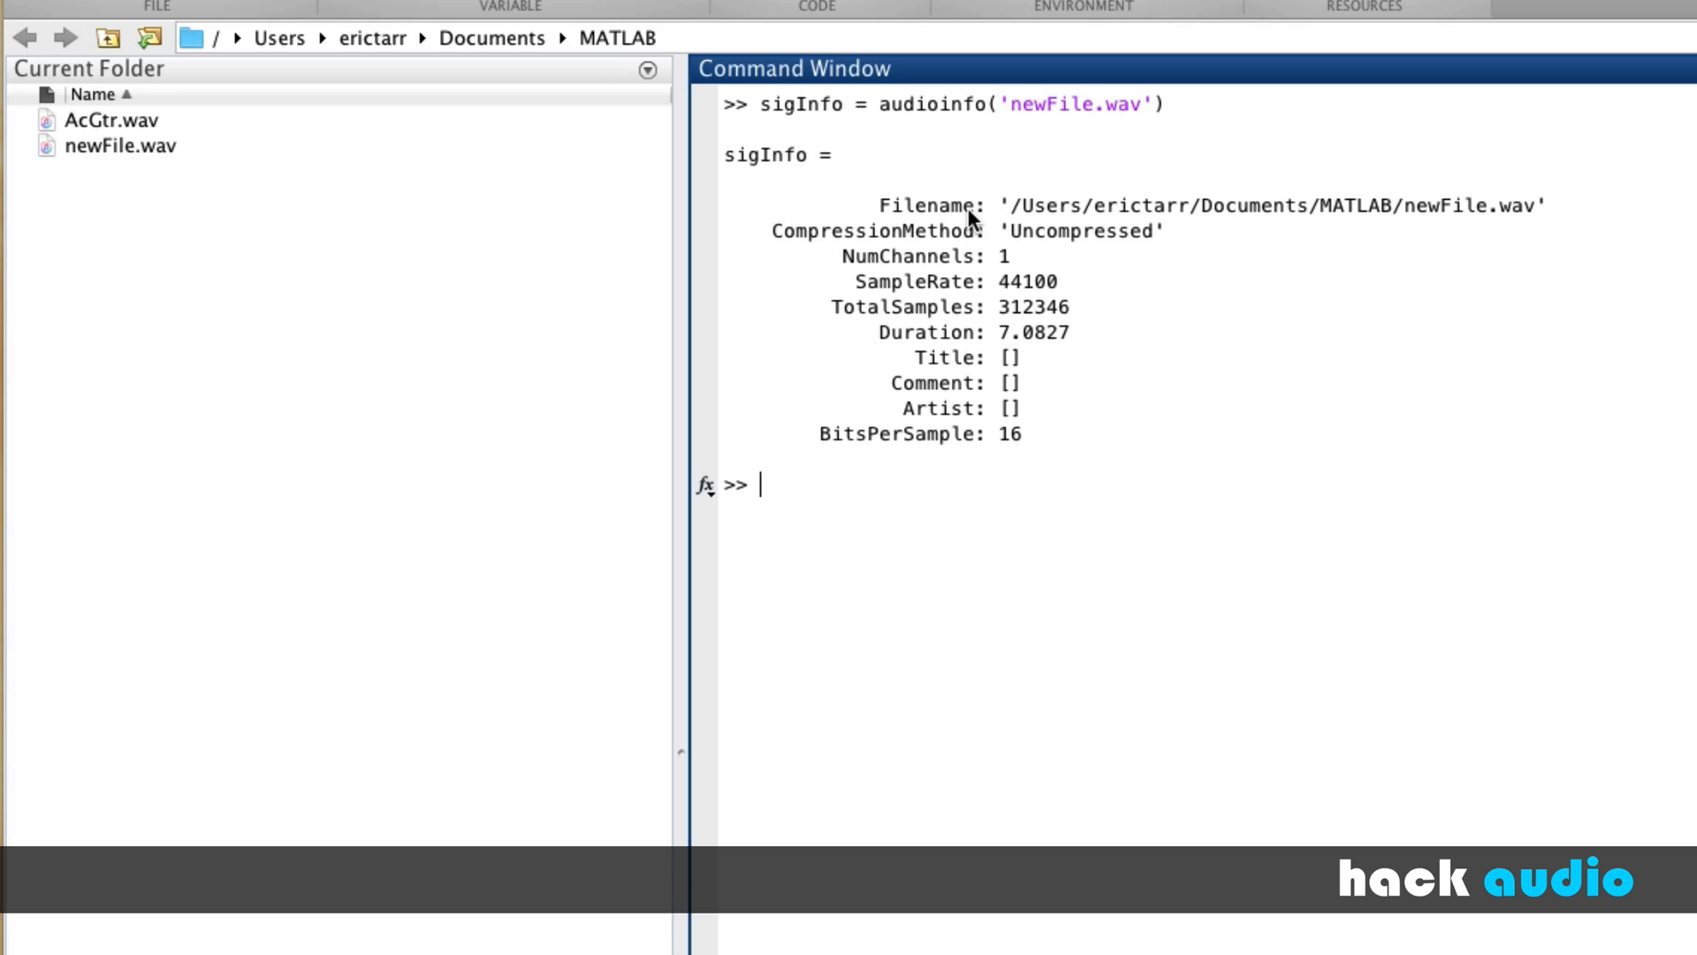
{"action": "mouse_move", "coordinate": [1493, 228]}
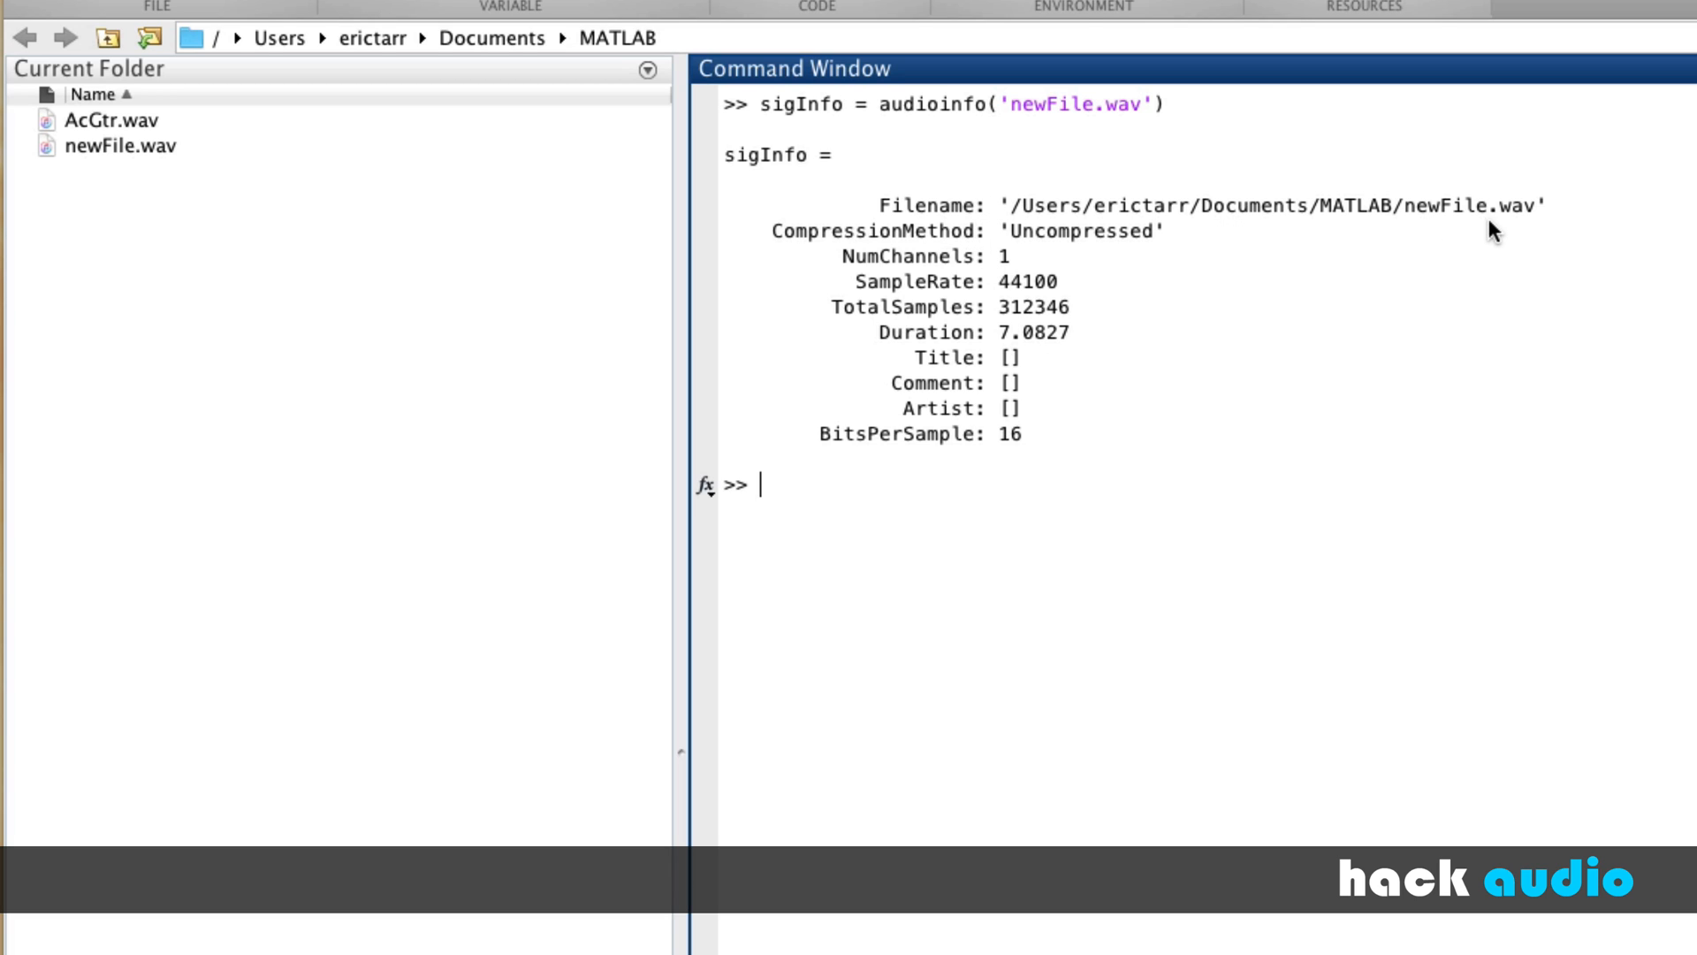
{"action": "mouse_move", "coordinate": [909, 240]}
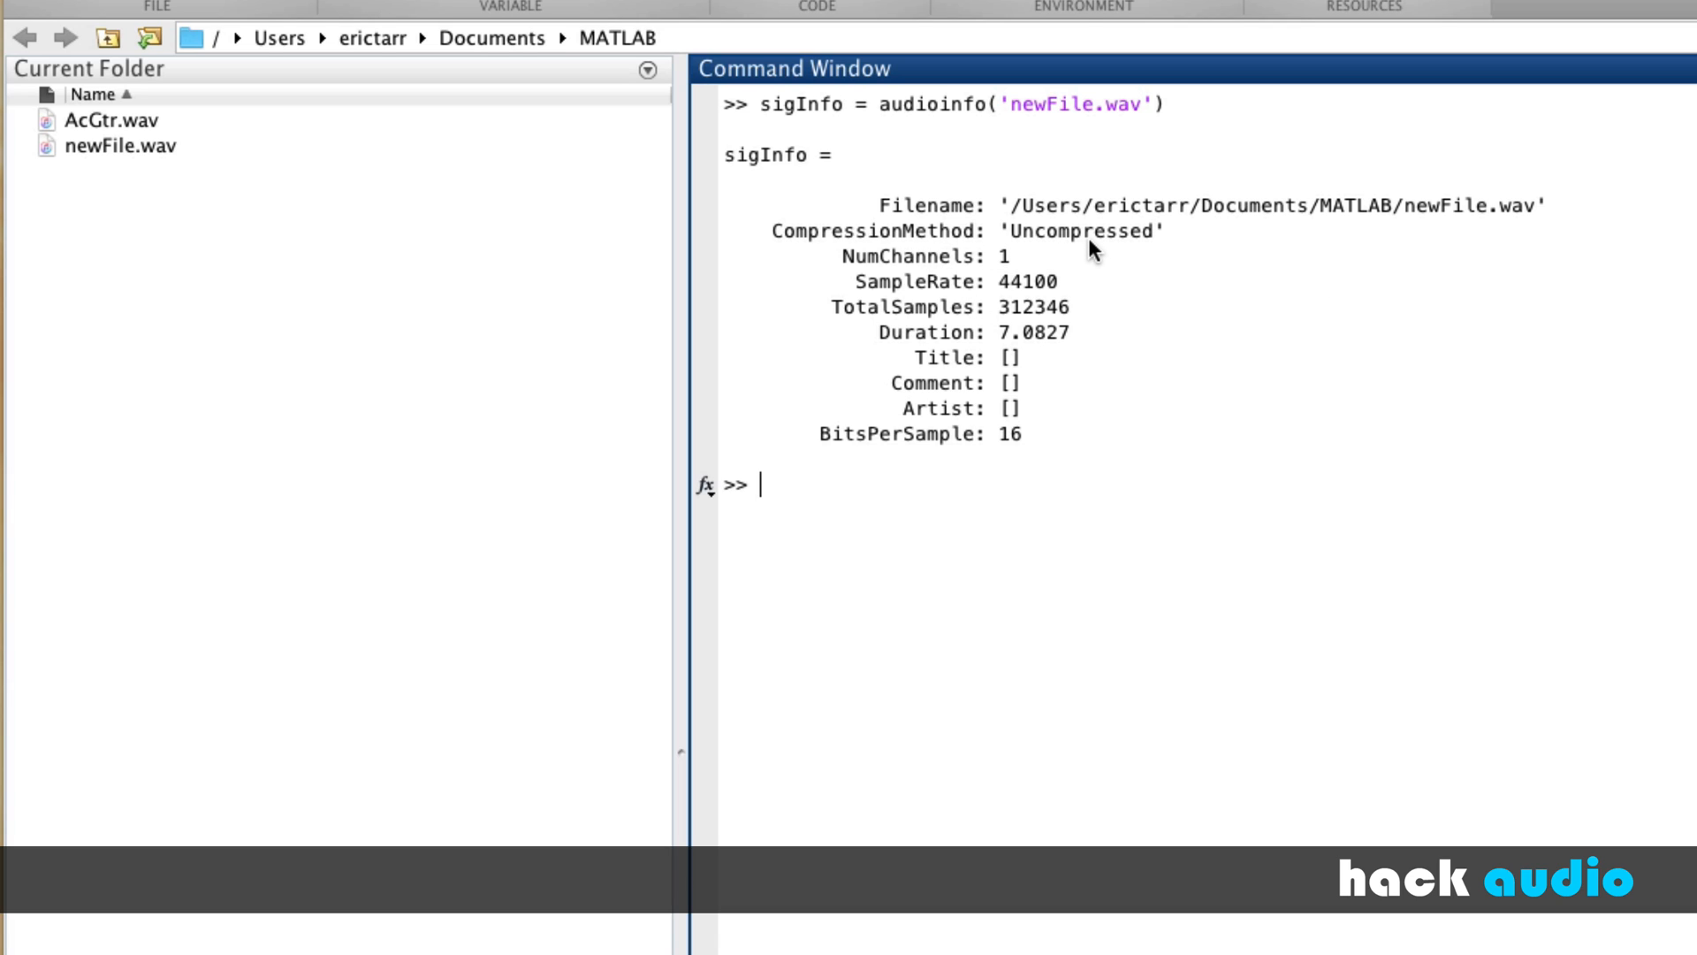
{"action": "mouse_move", "coordinate": [1018, 276]}
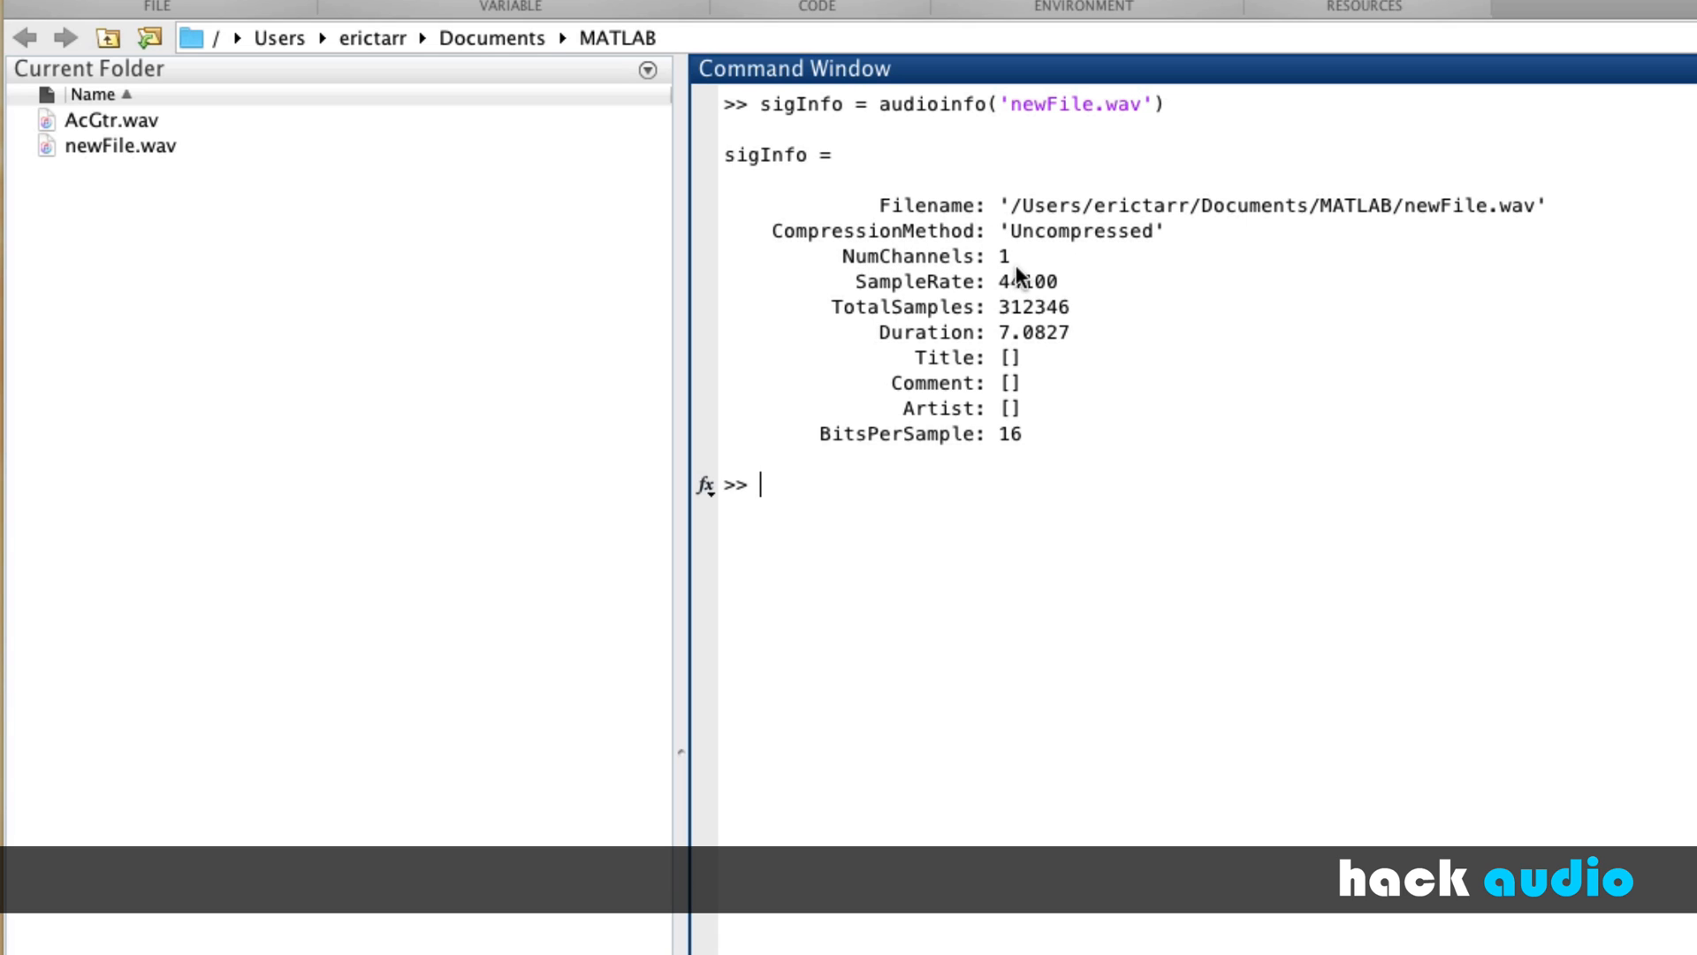
{"action": "mouse_move", "coordinate": [1011, 270]}
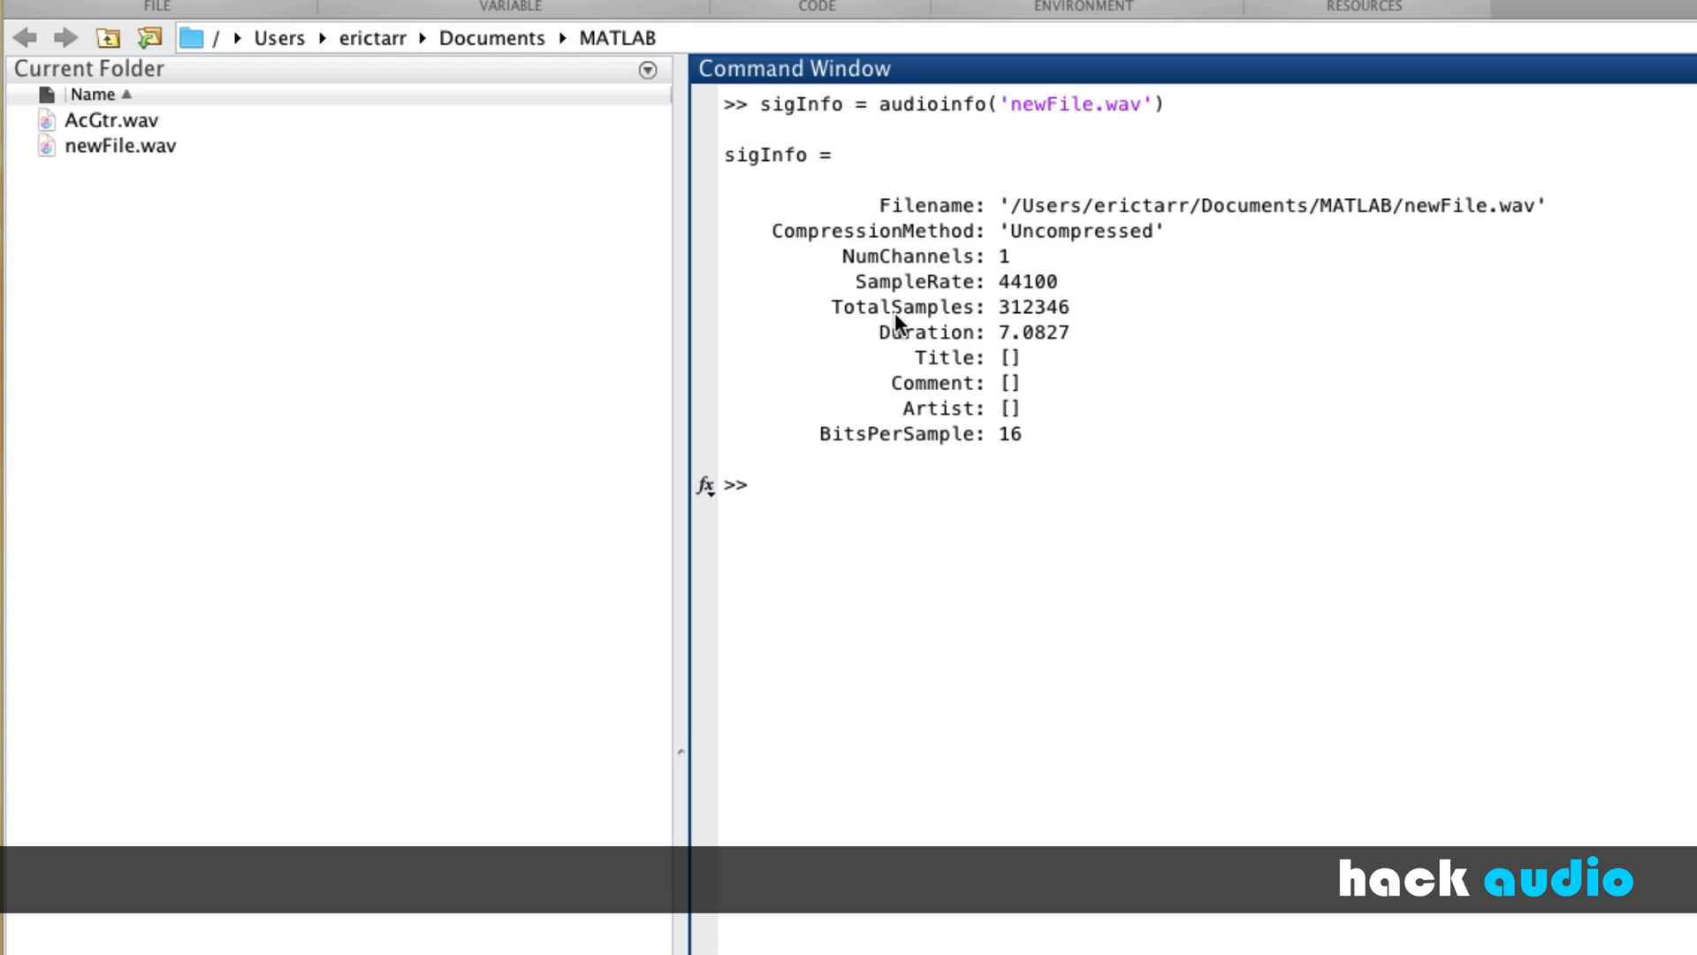
{"action": "mouse_move", "coordinate": [1034, 327]}
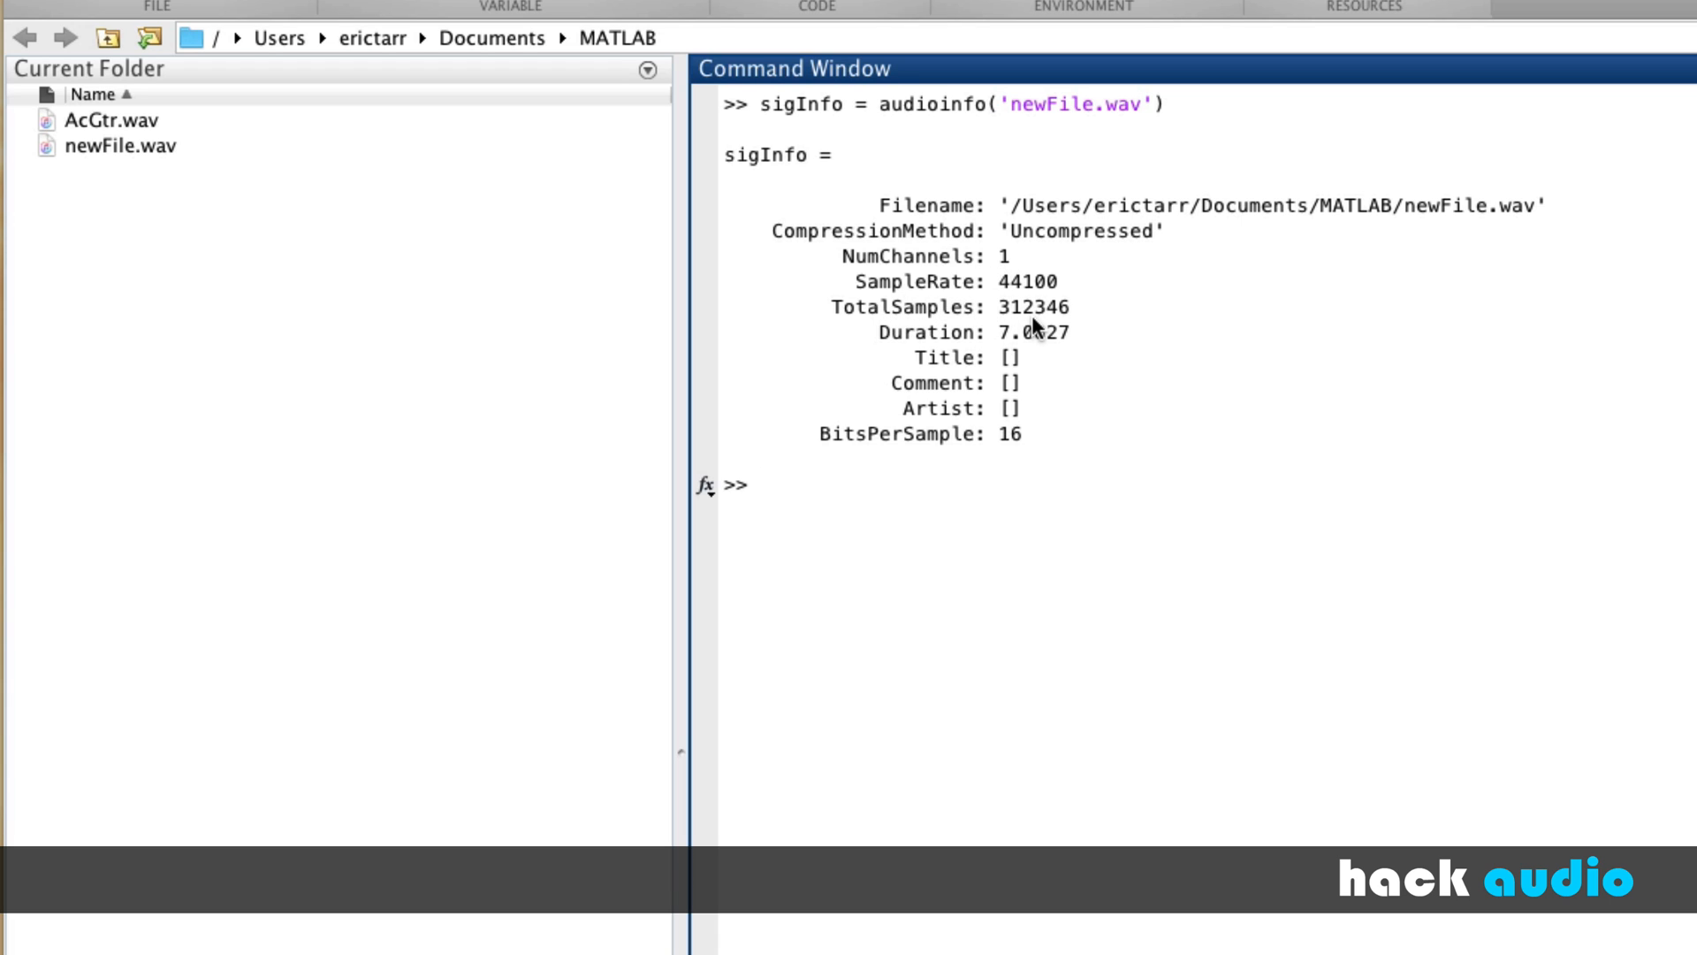
{"action": "mouse_move", "coordinate": [907, 344]}
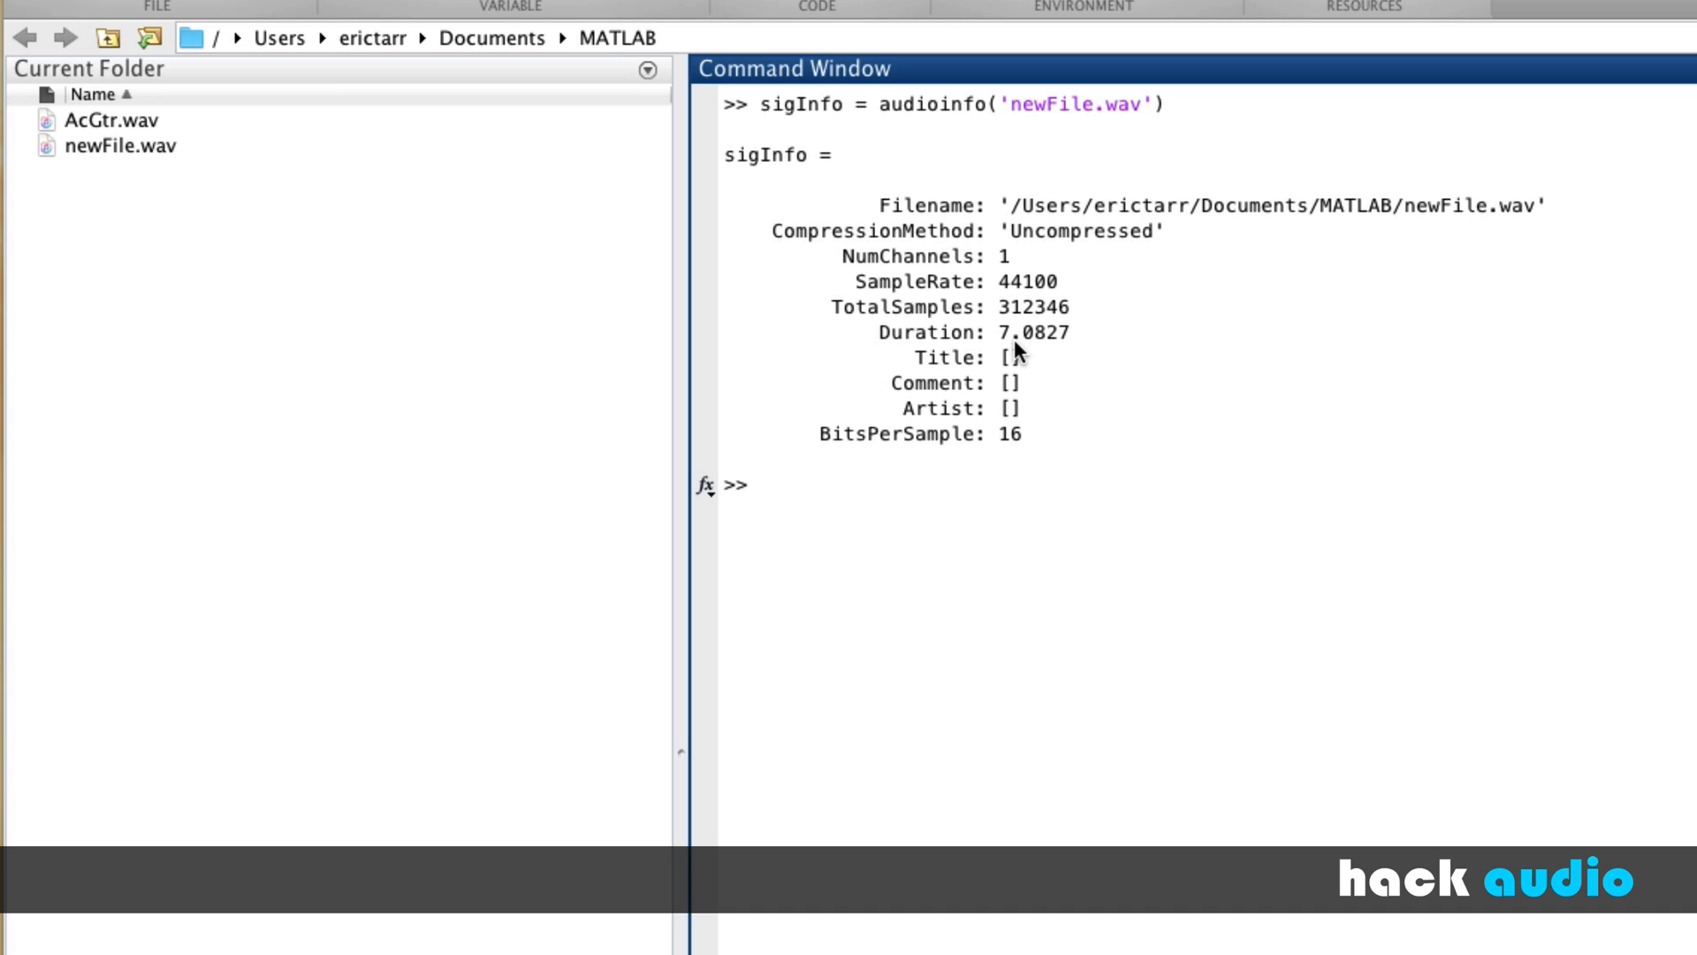
{"action": "mouse_move", "coordinate": [991, 422]}
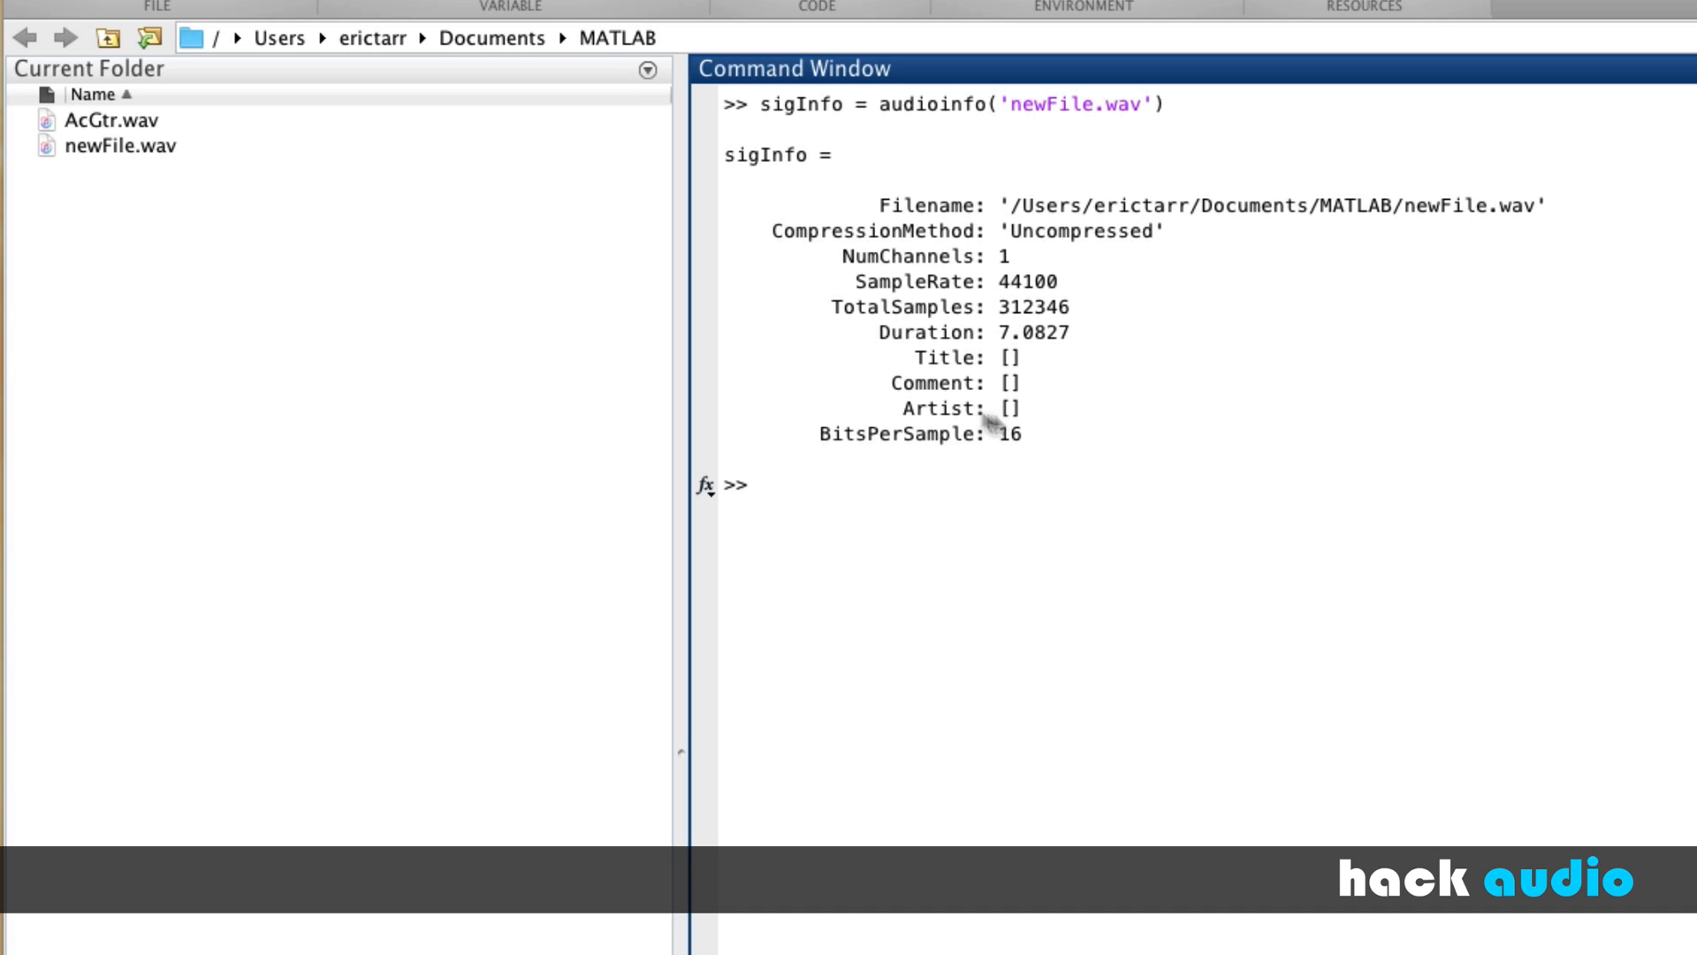
{"action": "mouse_move", "coordinate": [960, 392]}
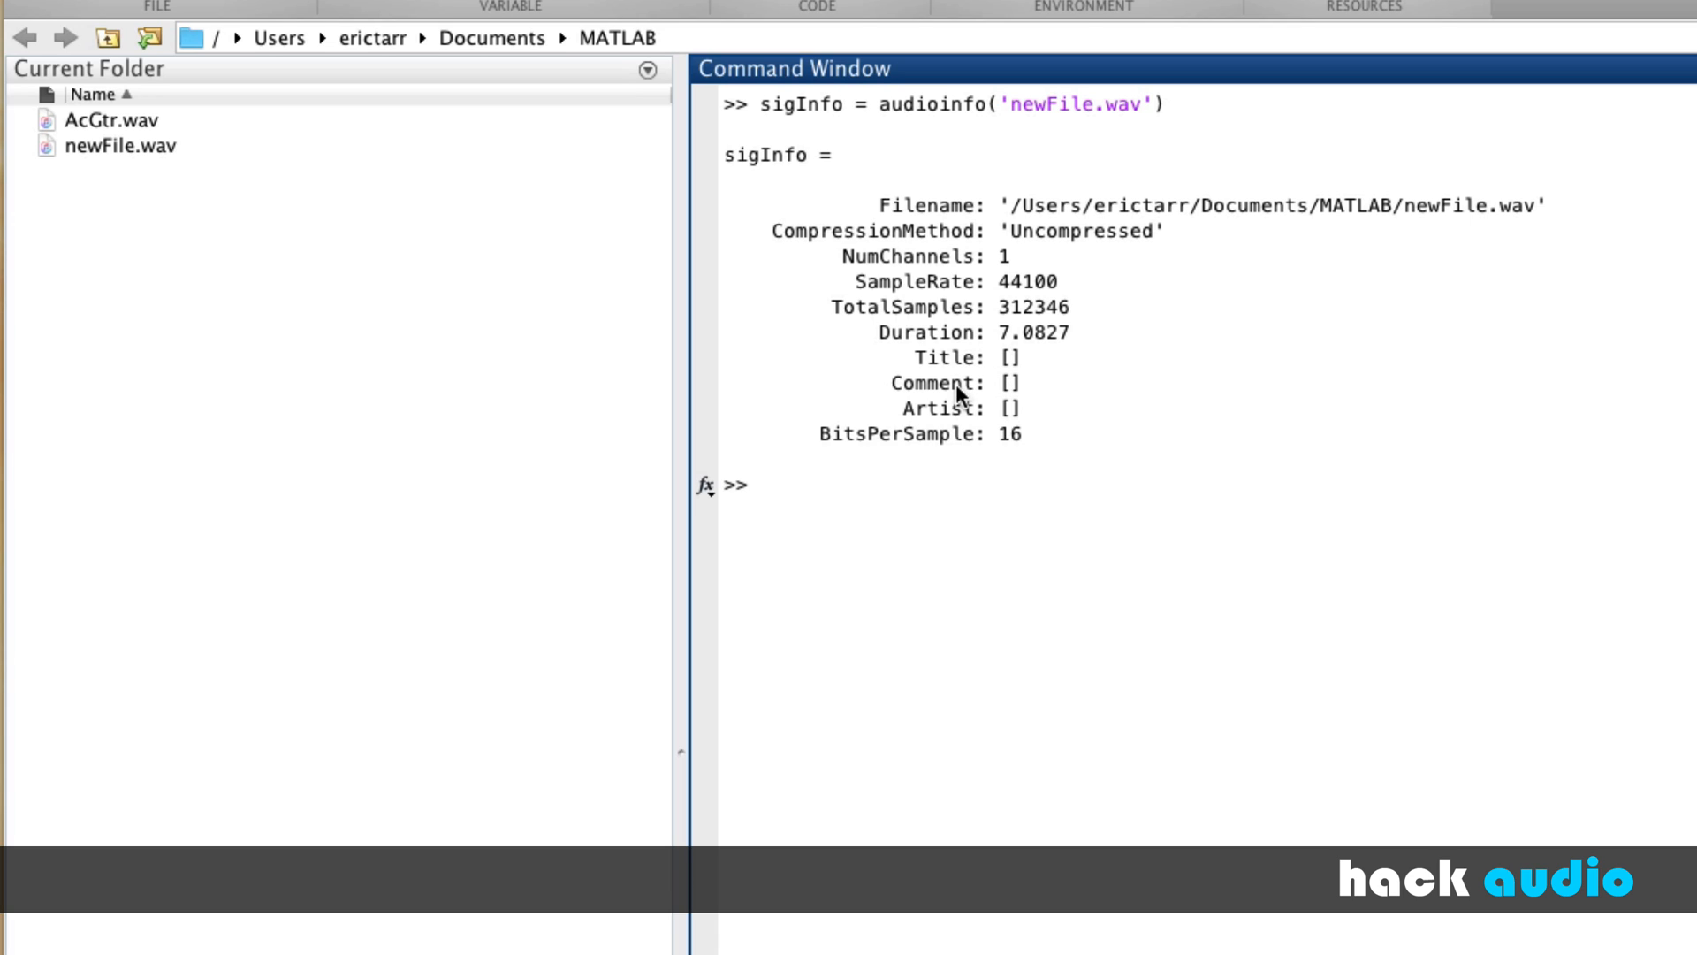
{"action": "mouse_move", "coordinate": [880, 459]}
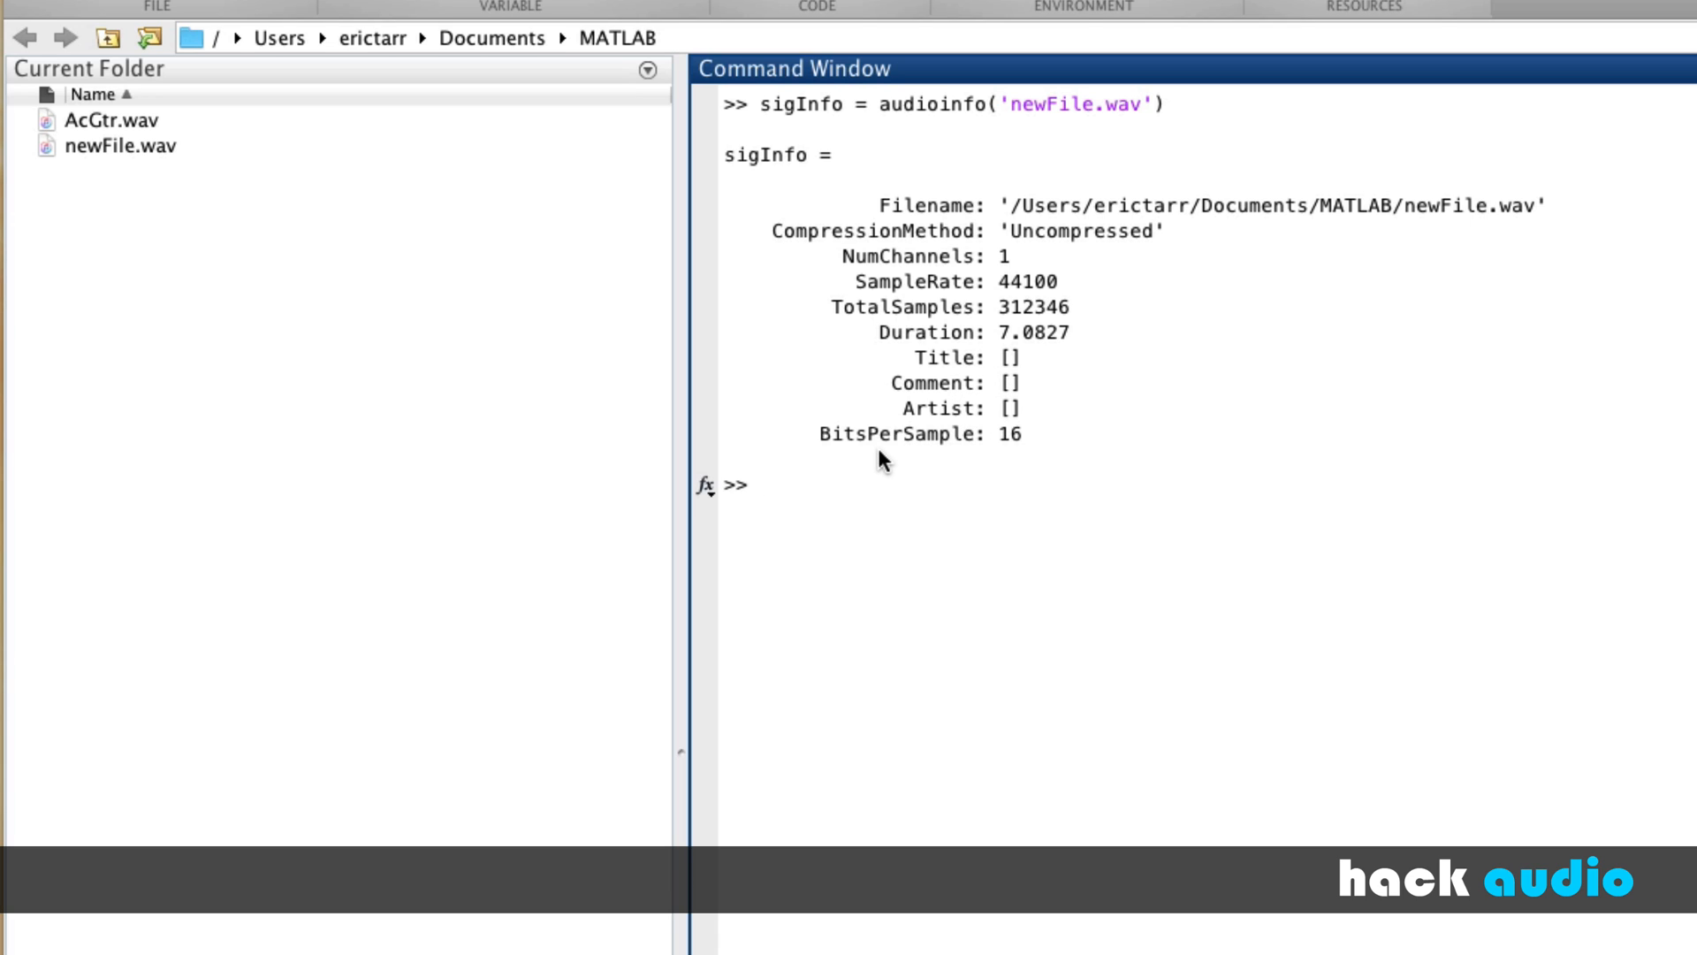
{"action": "mouse_move", "coordinate": [1025, 459]}
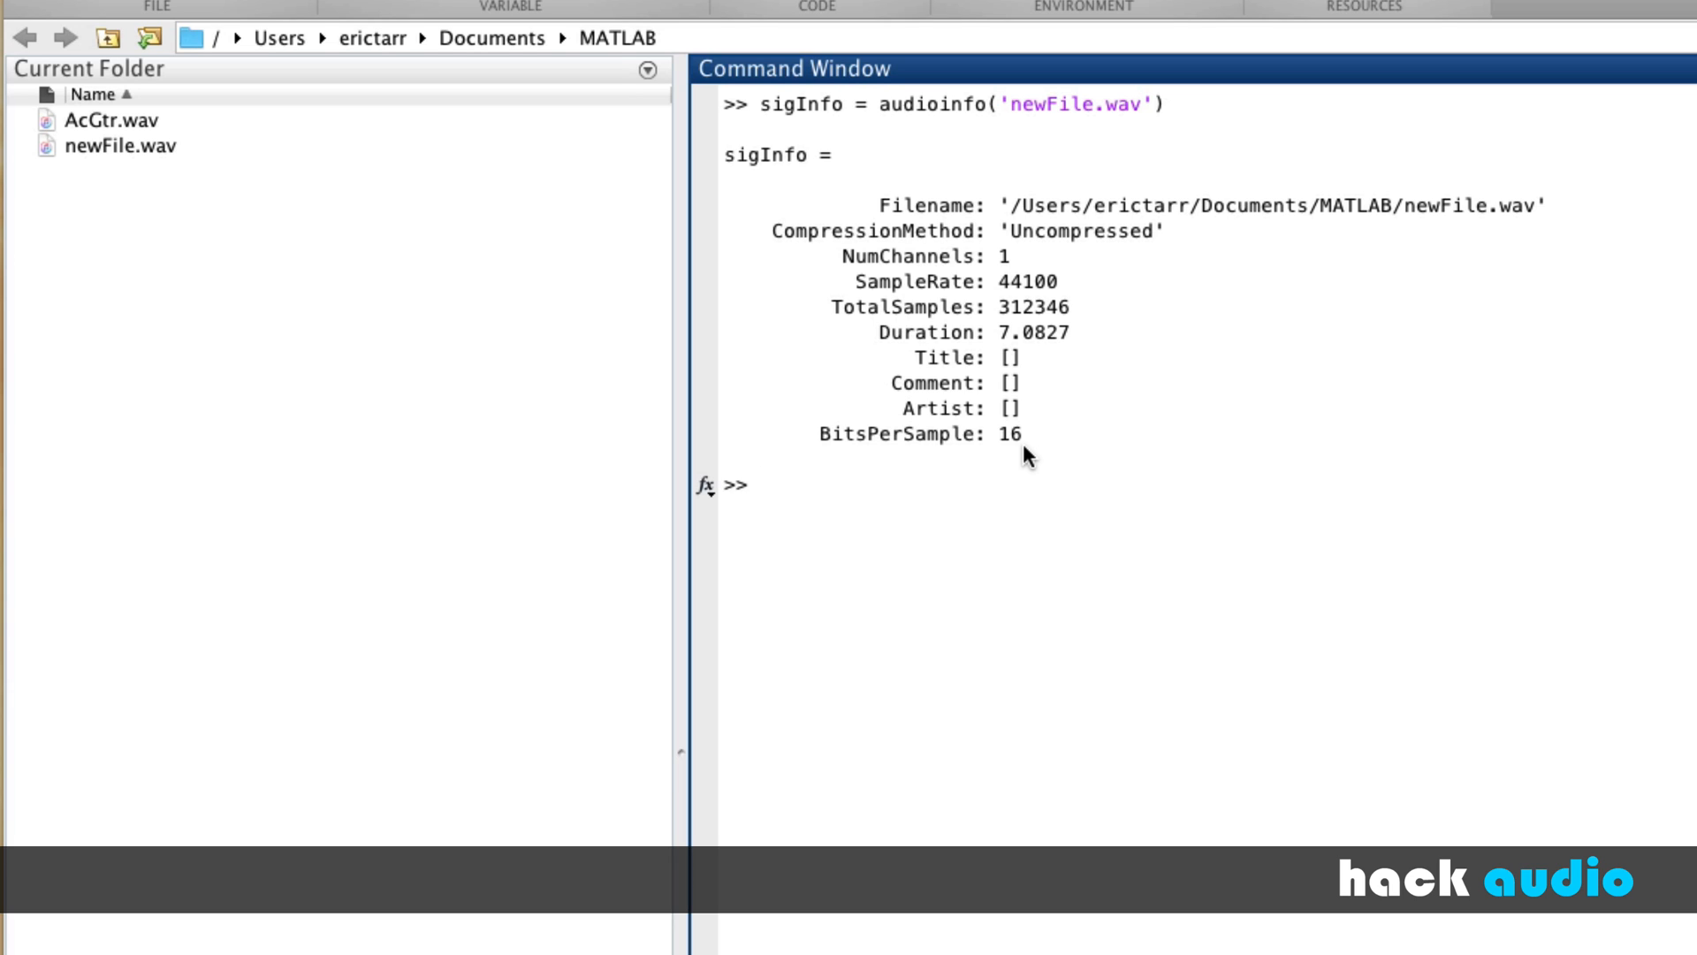
Query sigInfo.NumChannels, returning 1.
{"action": "type", "text": "sig"}
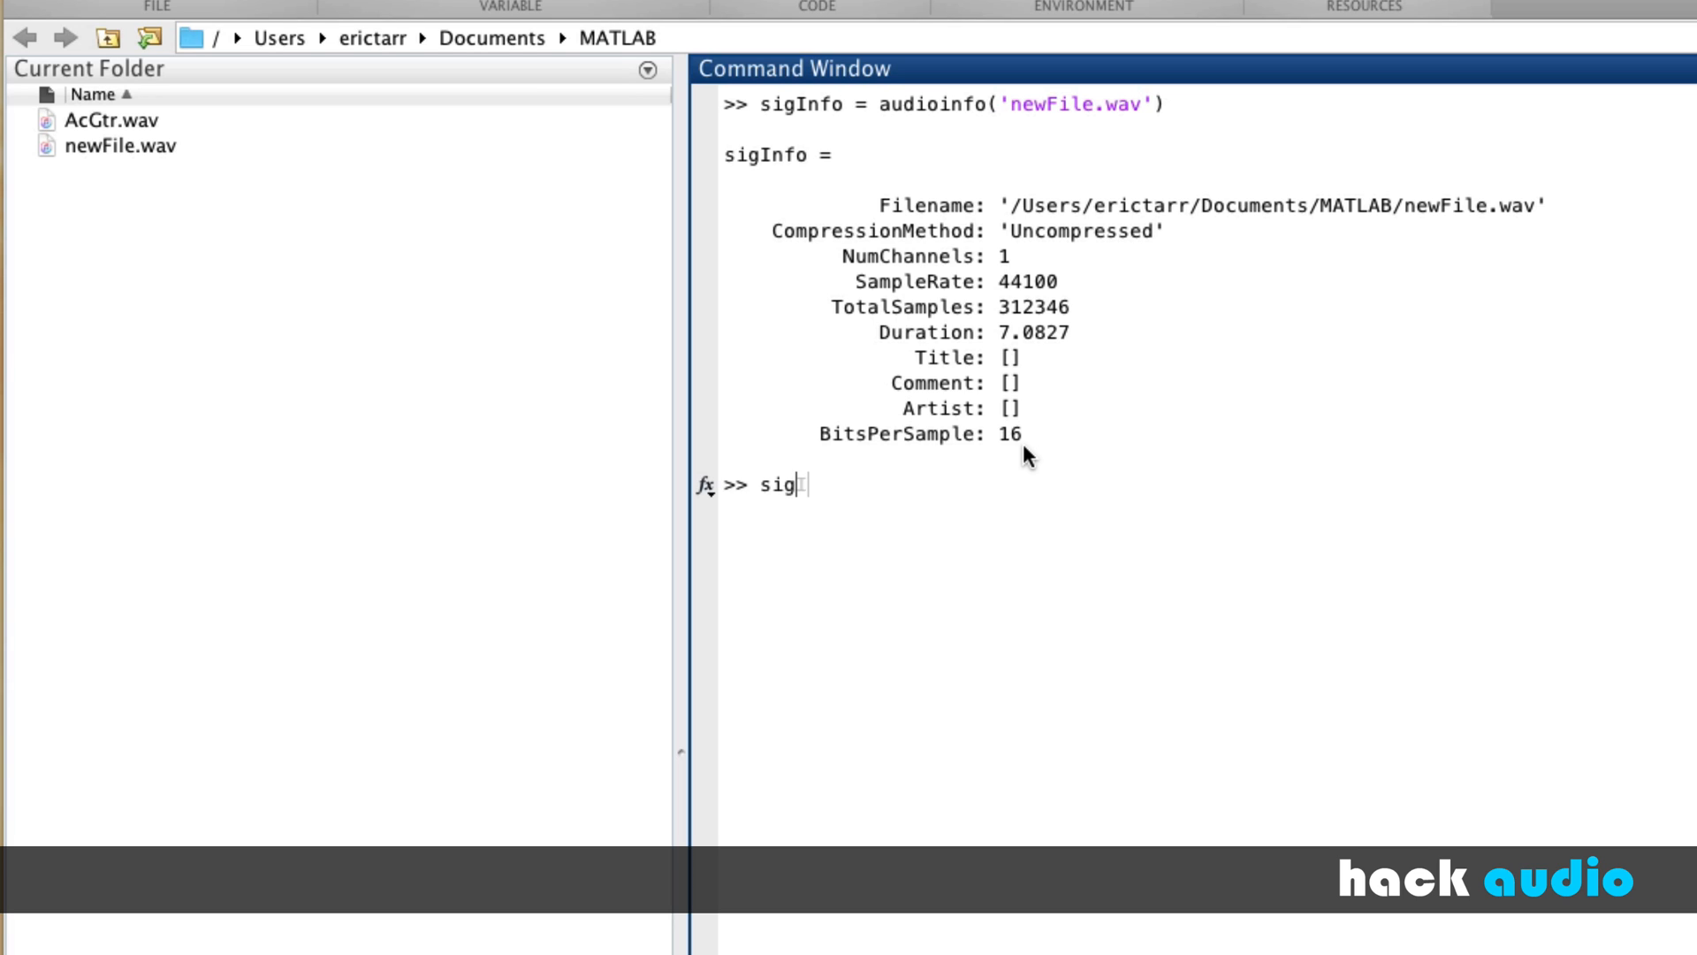
{"action": "type", "text": "Info."}
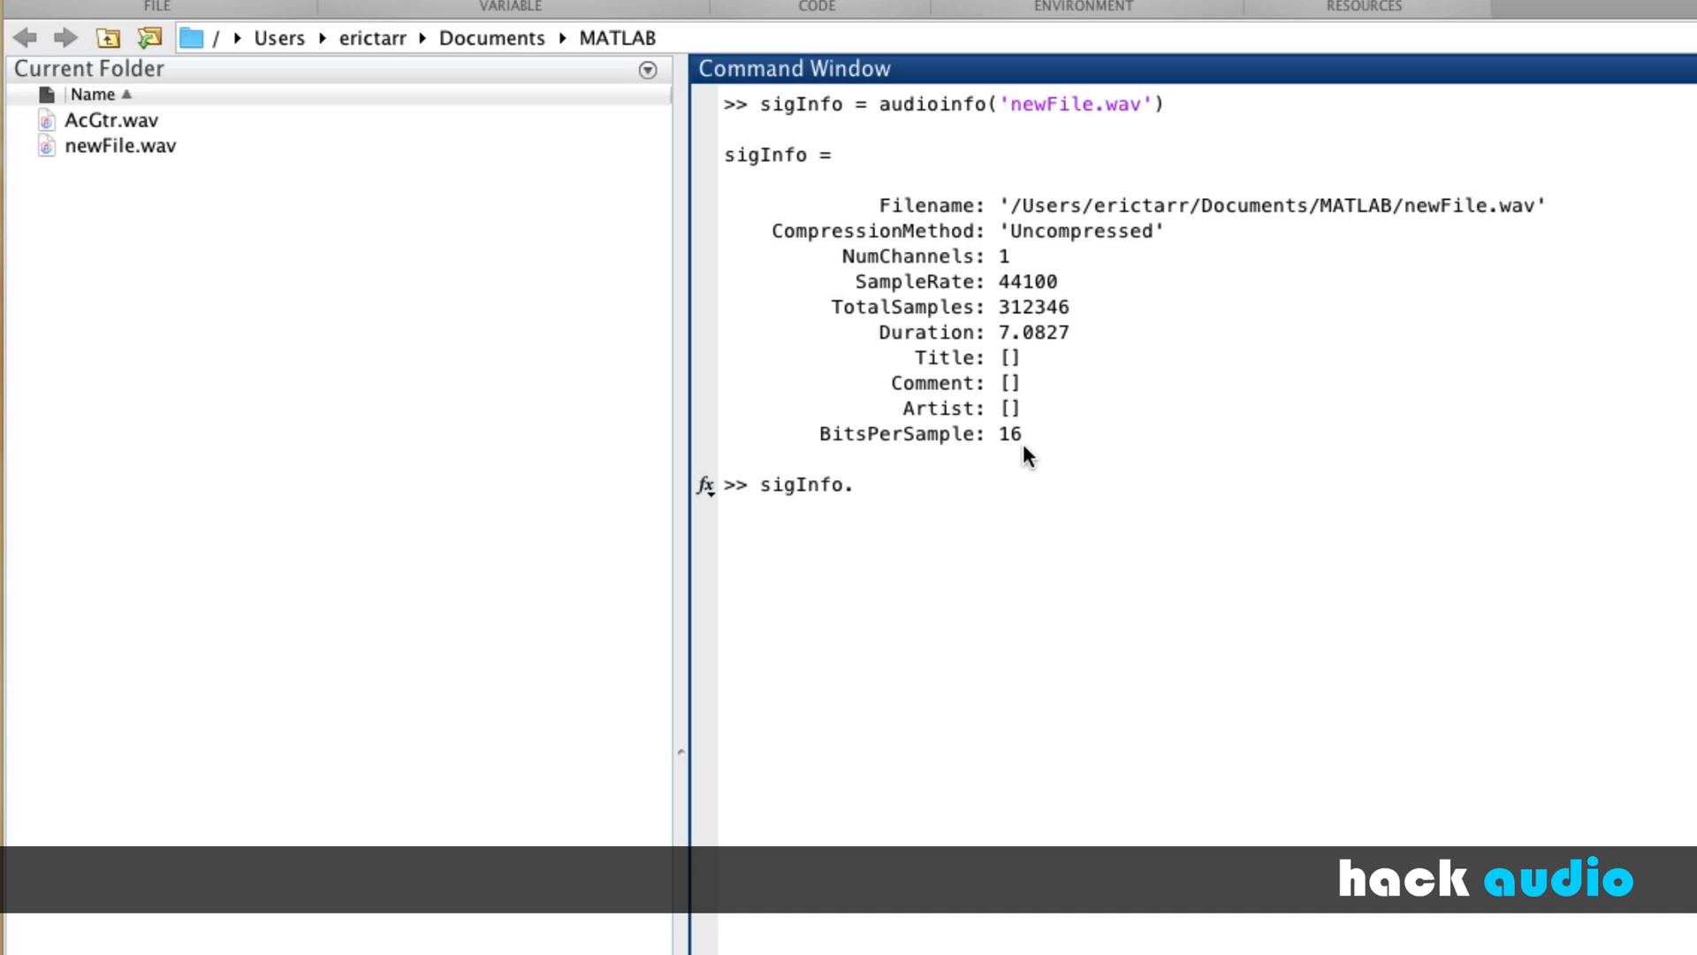
{"action": "type", "text": "NumChannel"}
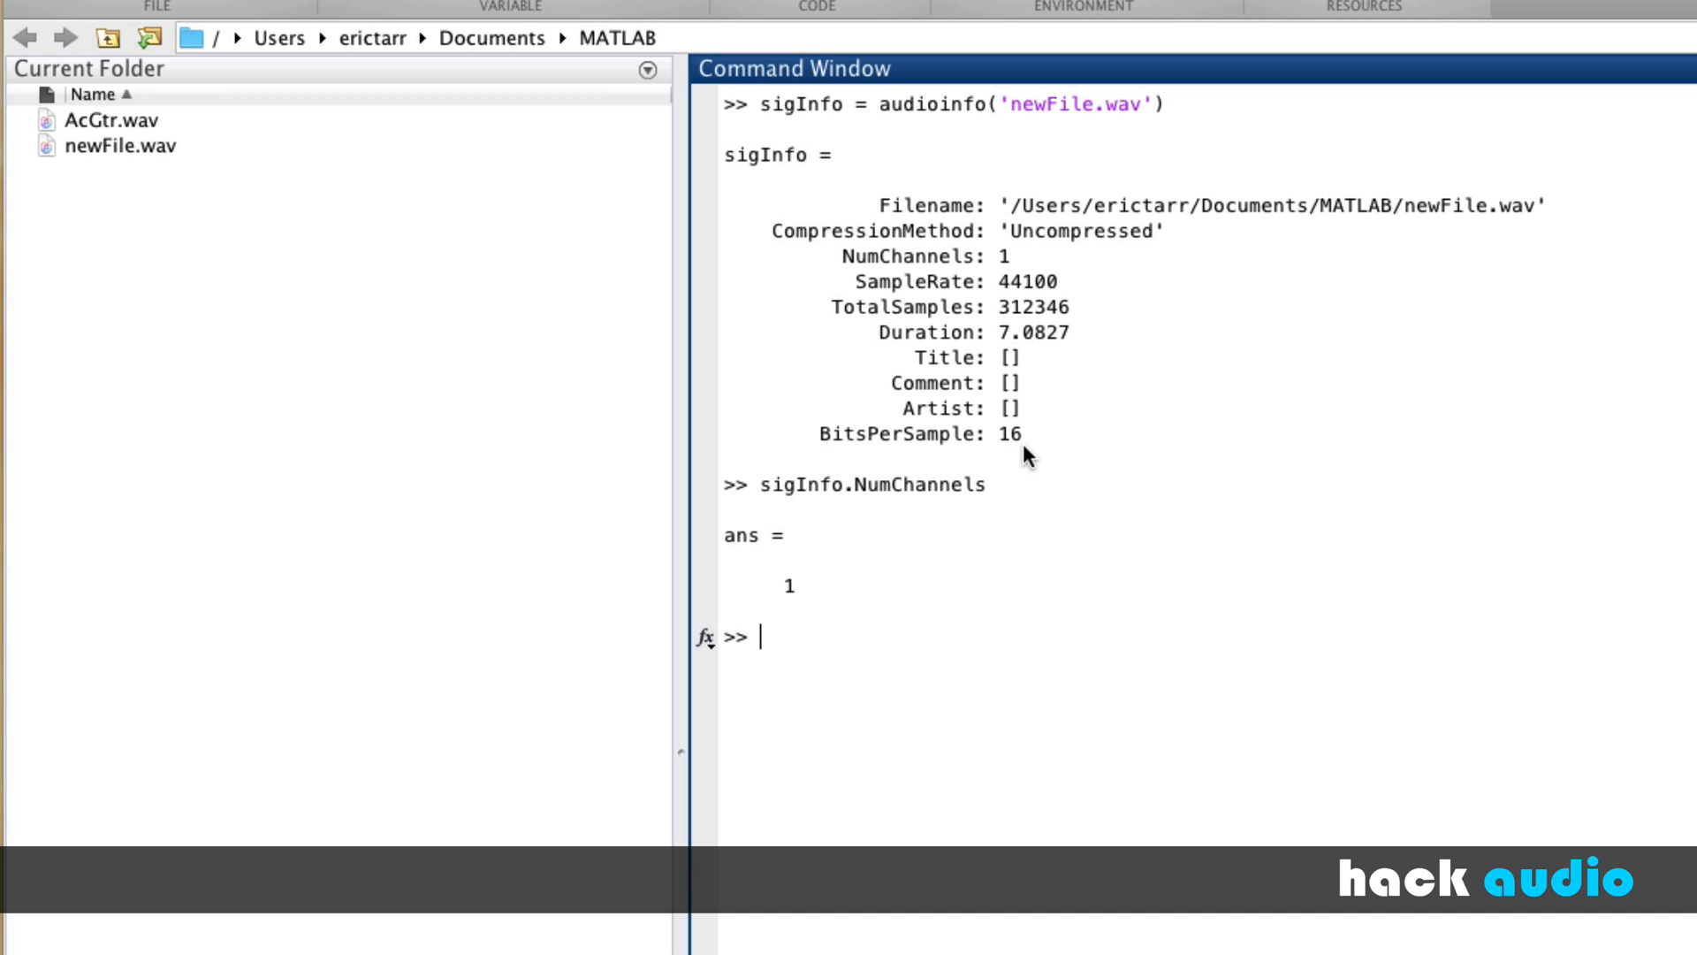
Query sigInfo.BitsPerSample, returning 16.
{"action": "type", "text": "sig"}
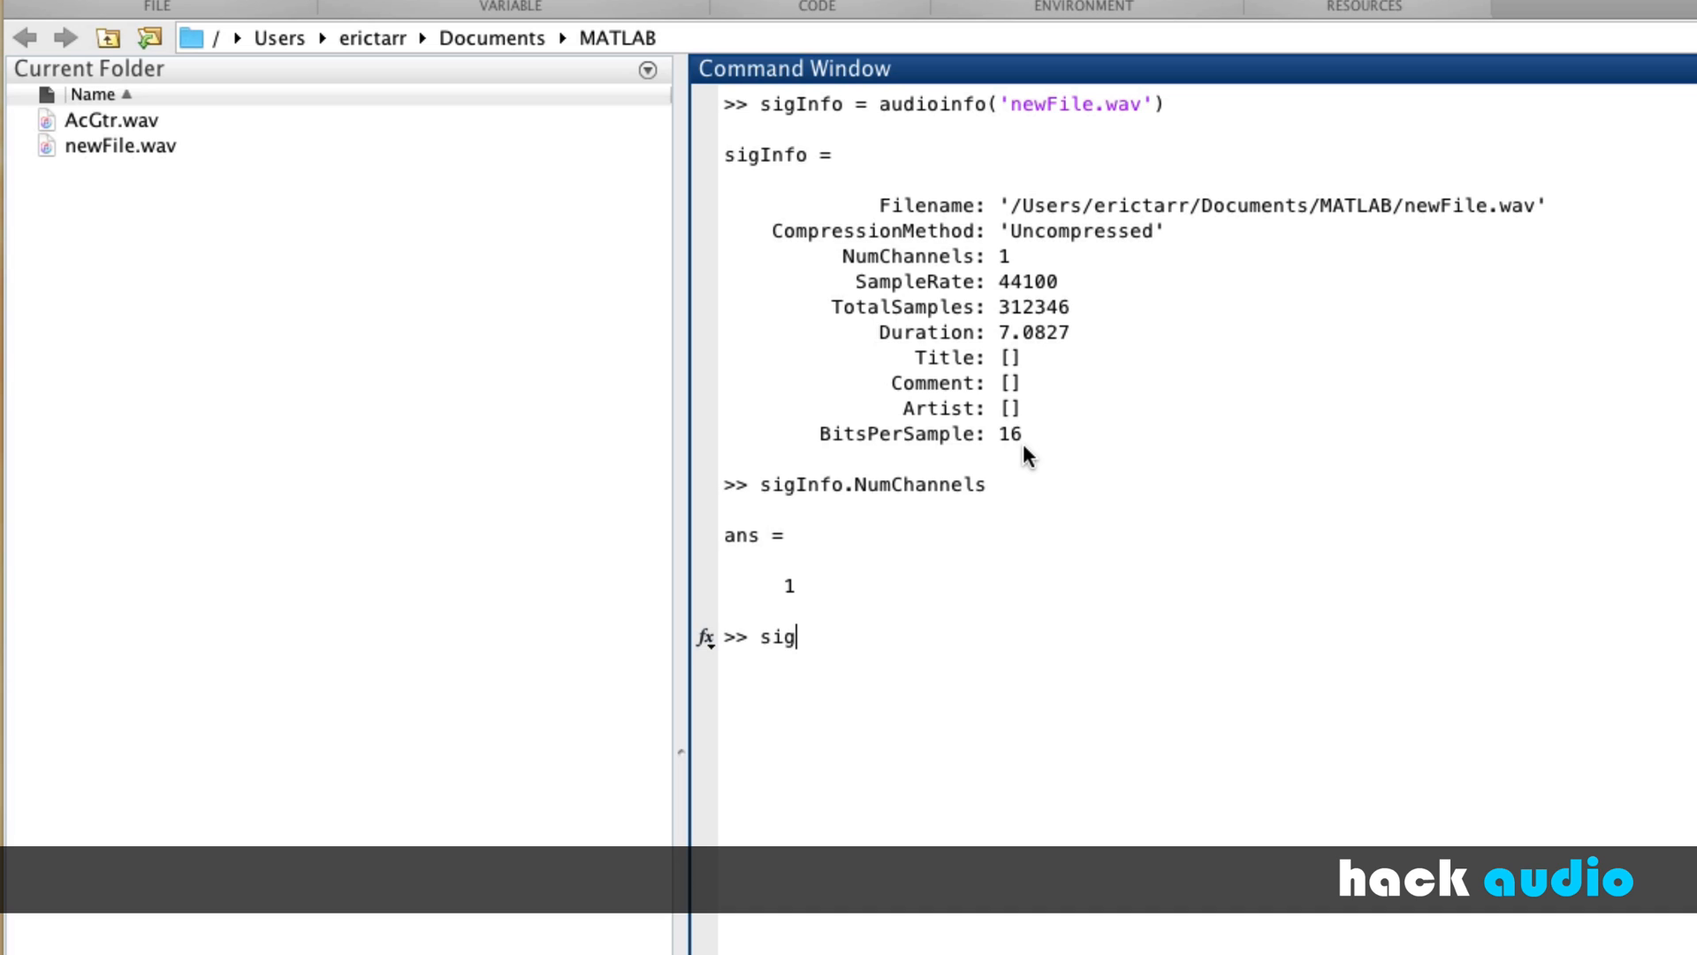
{"action": "type", "text": "Info"}
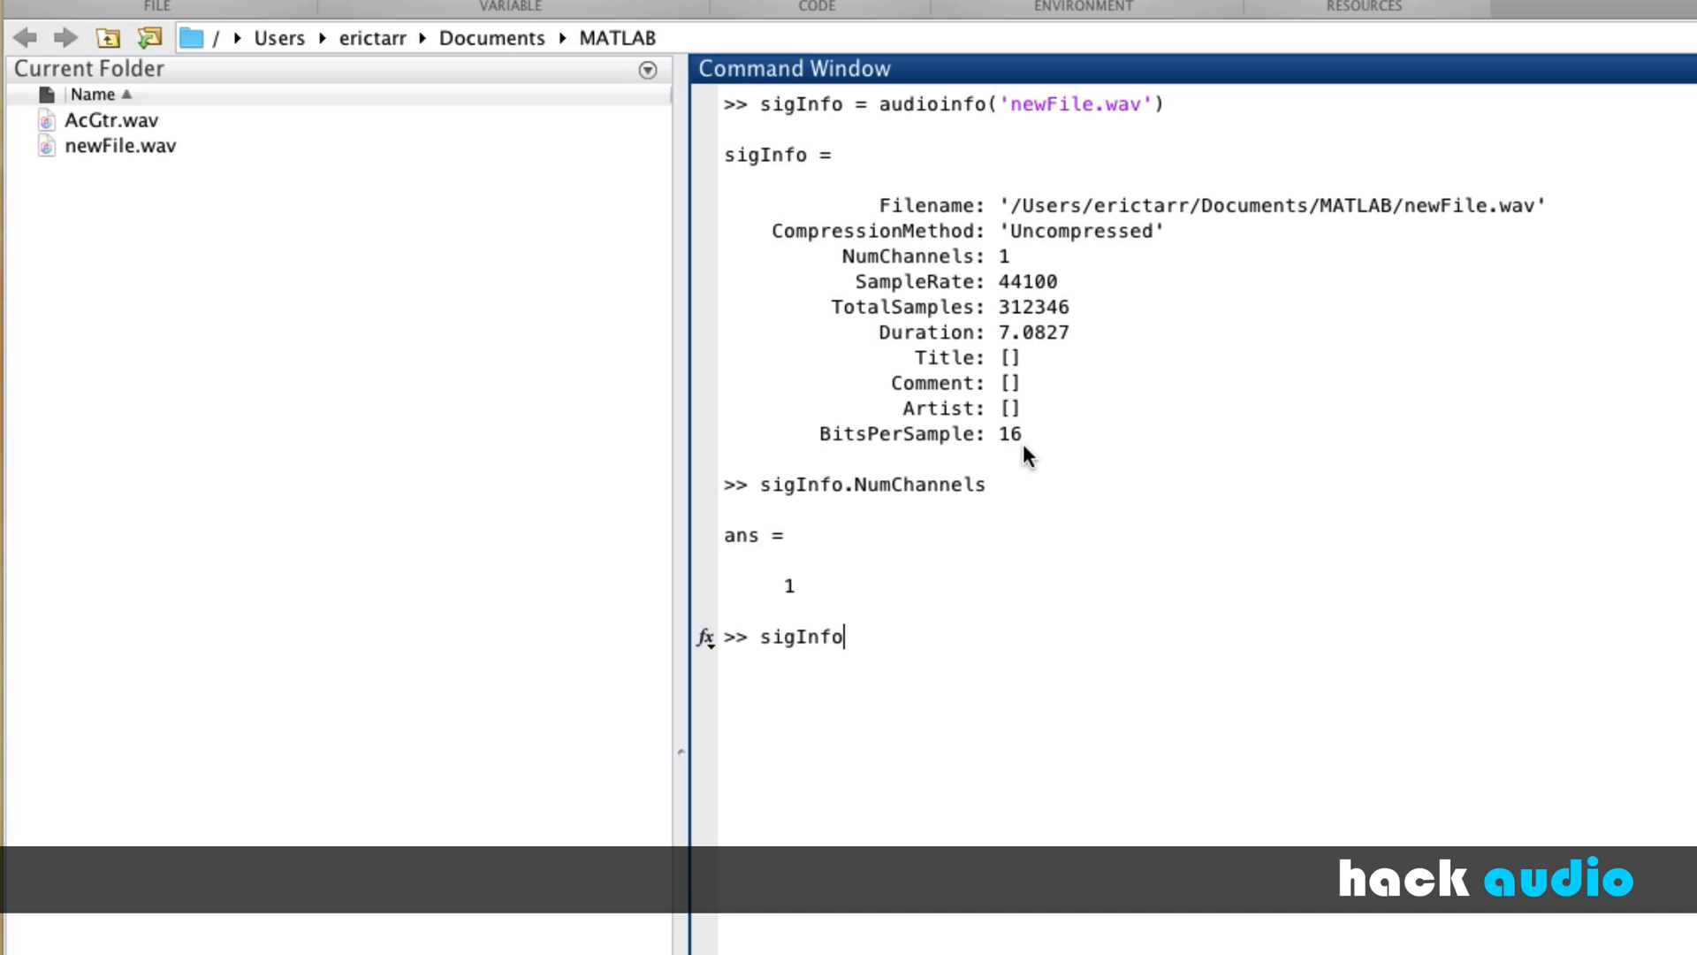
{"action": "type", "text": "."}
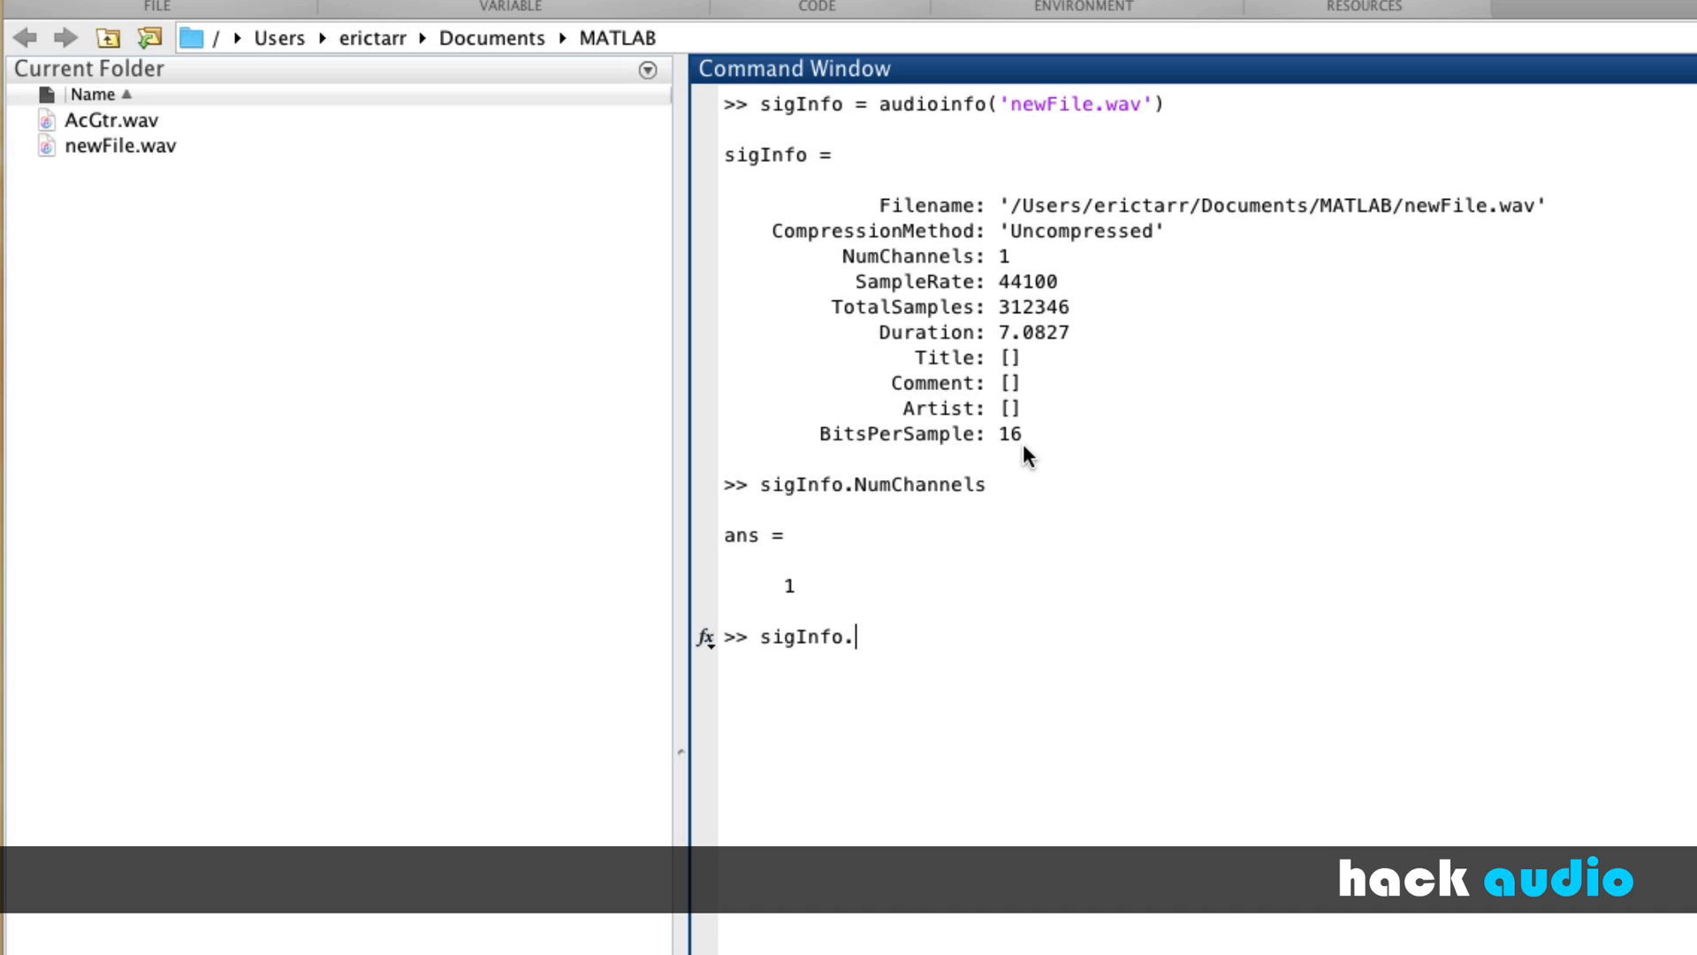
{"action": "type", "text": "BitsPerSample"}
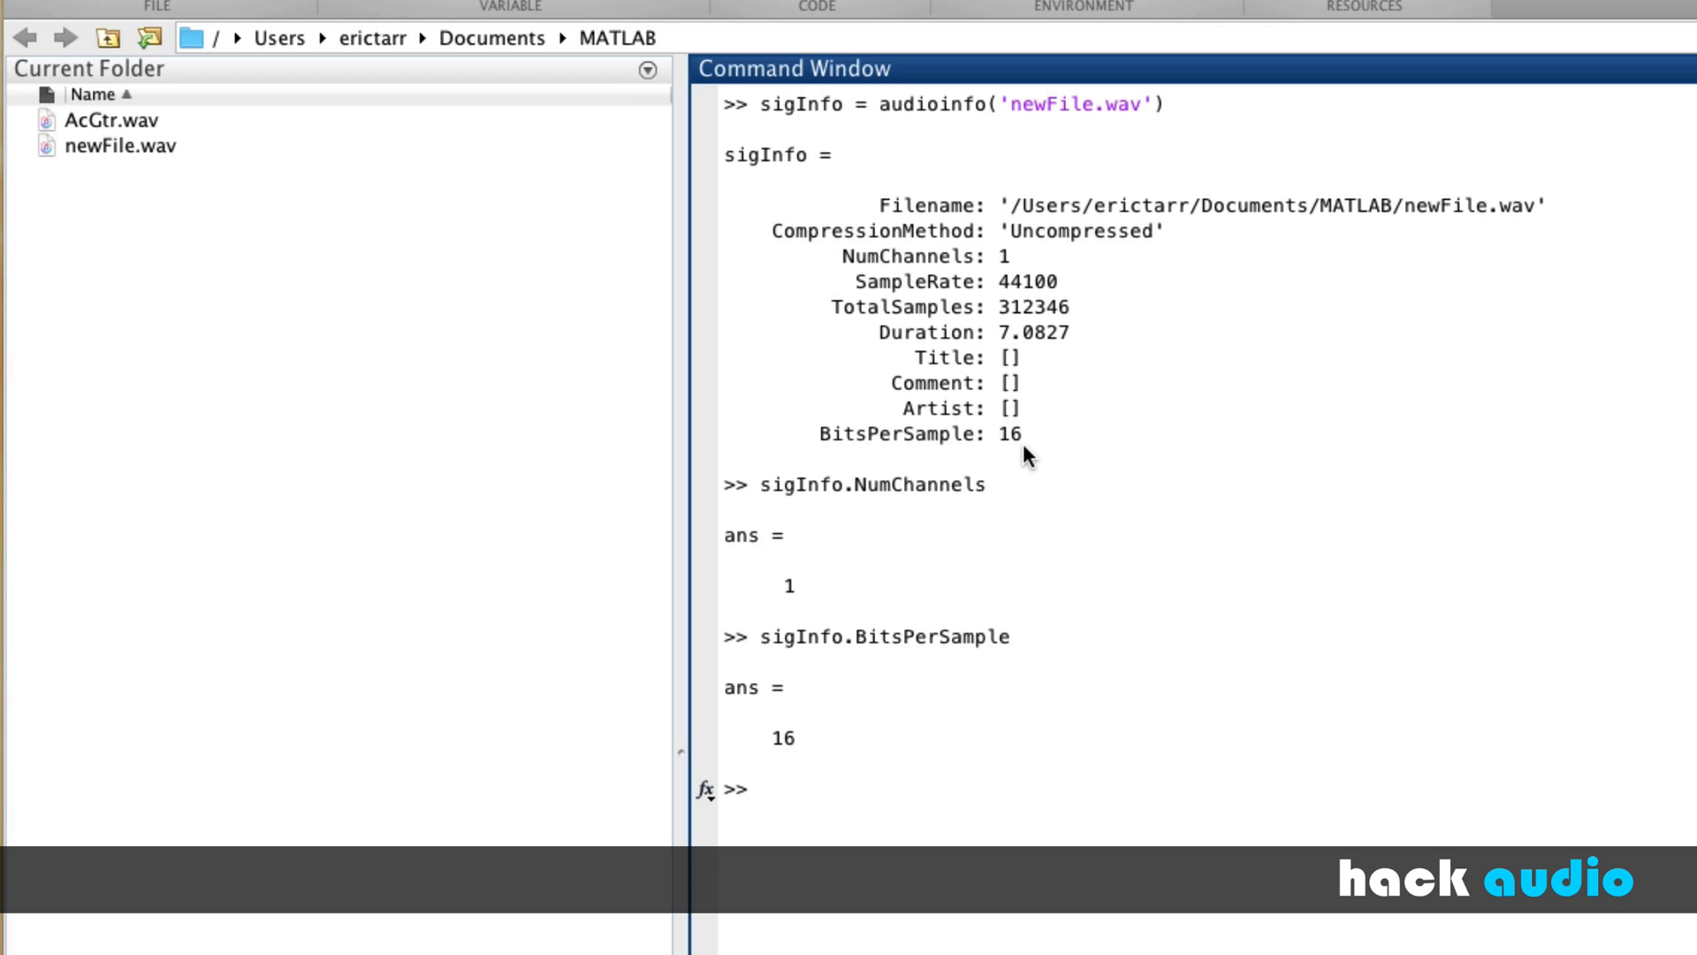
{"action": "mouse_move", "coordinate": [1486, 665]}
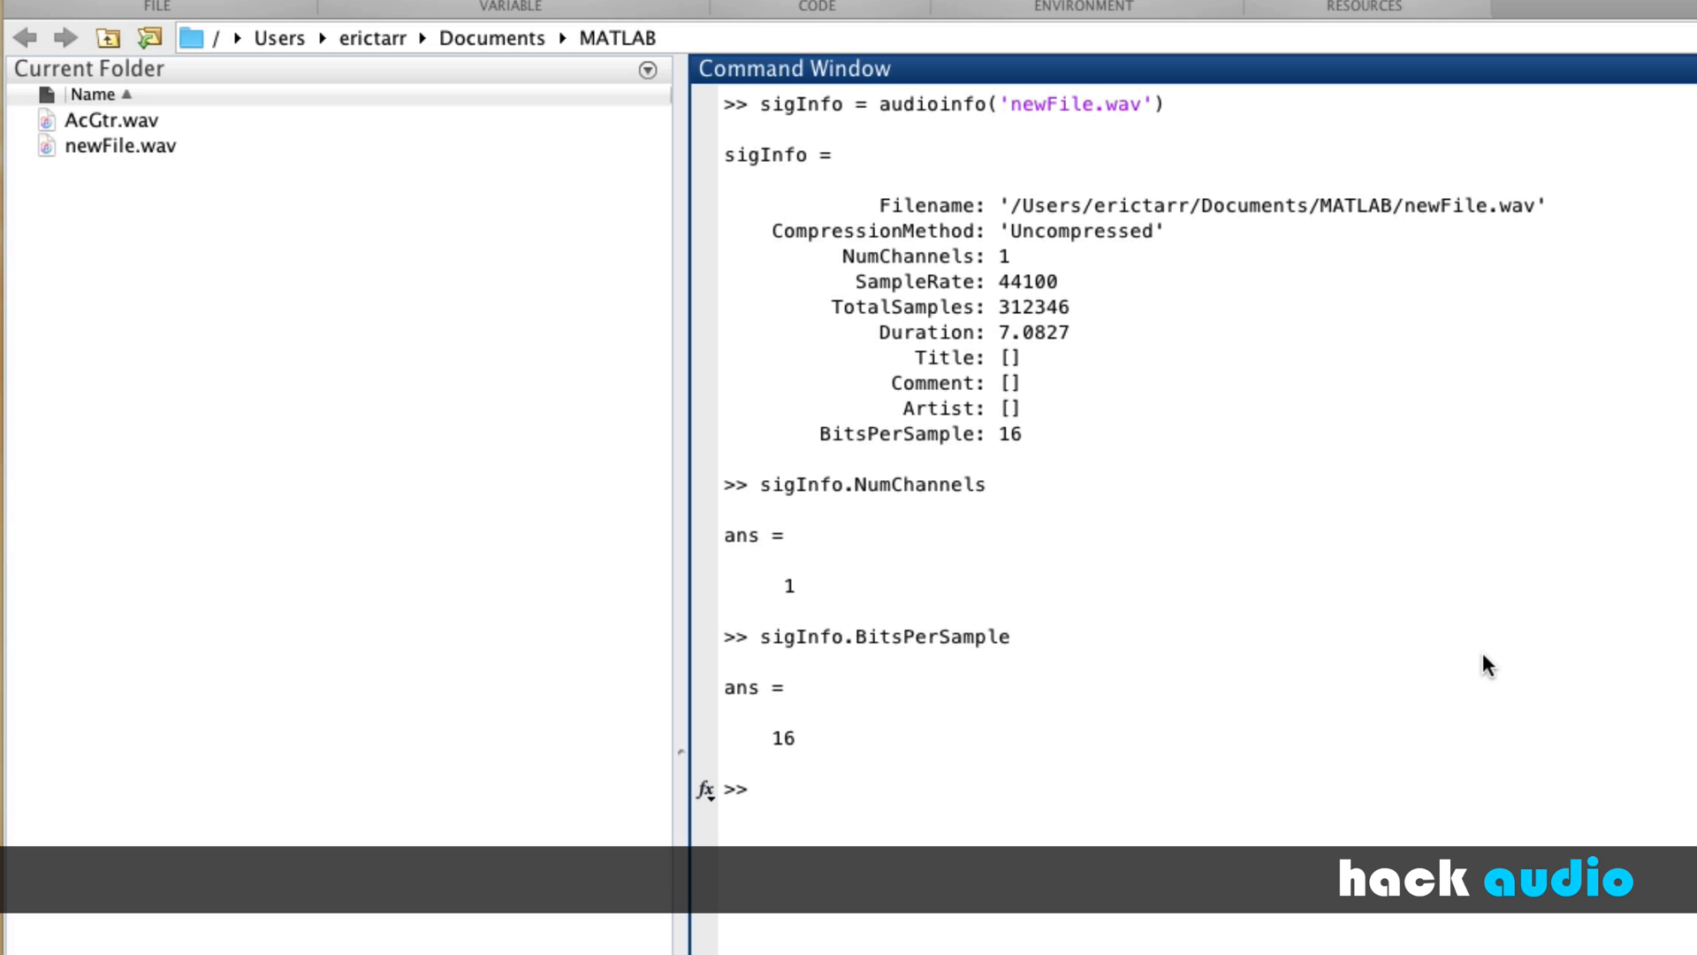